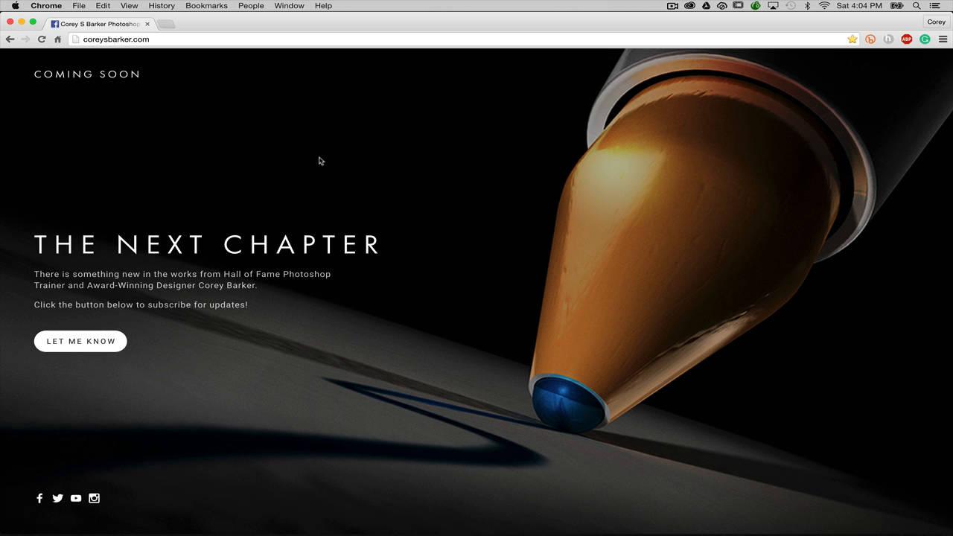
pyautogui.moveTo(141, 7)
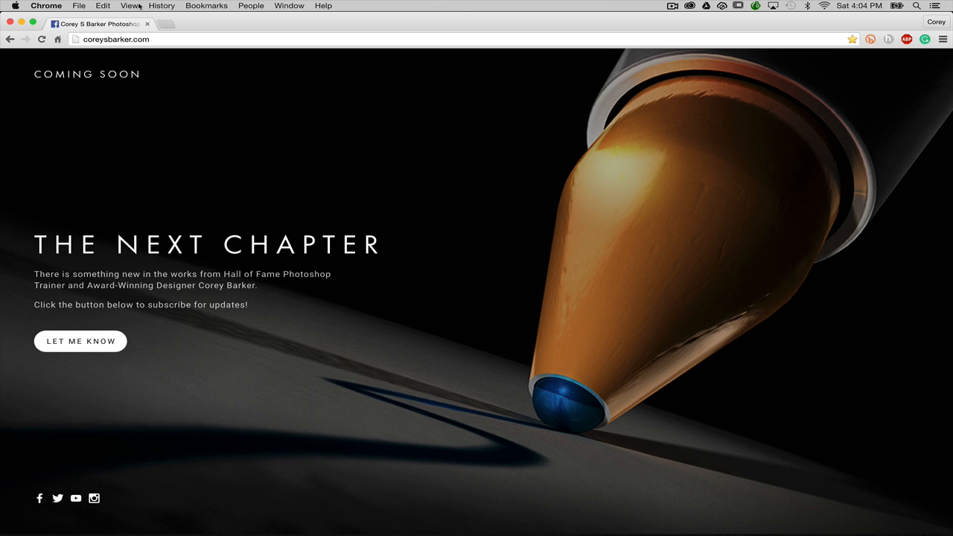
pyautogui.moveTo(32, 21)
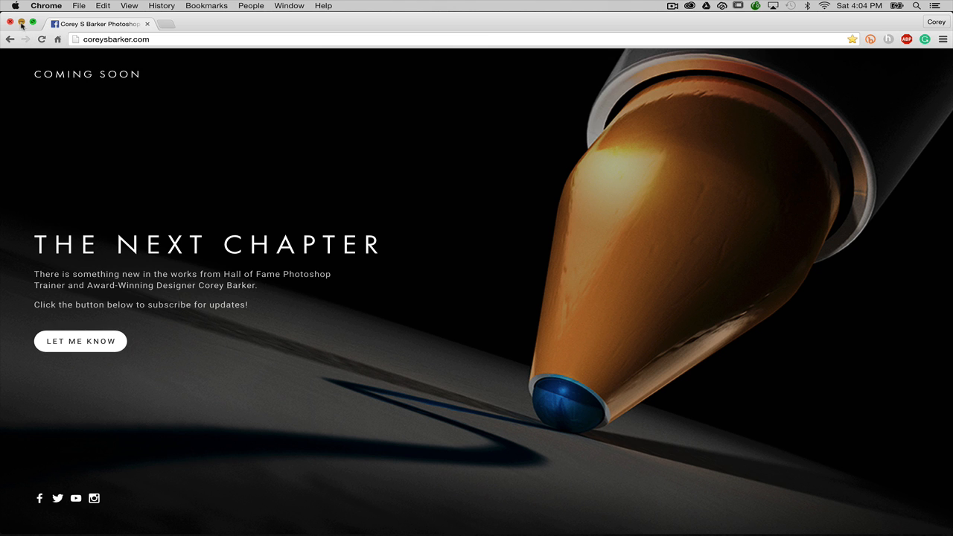
pyautogui.moveTo(134, 55)
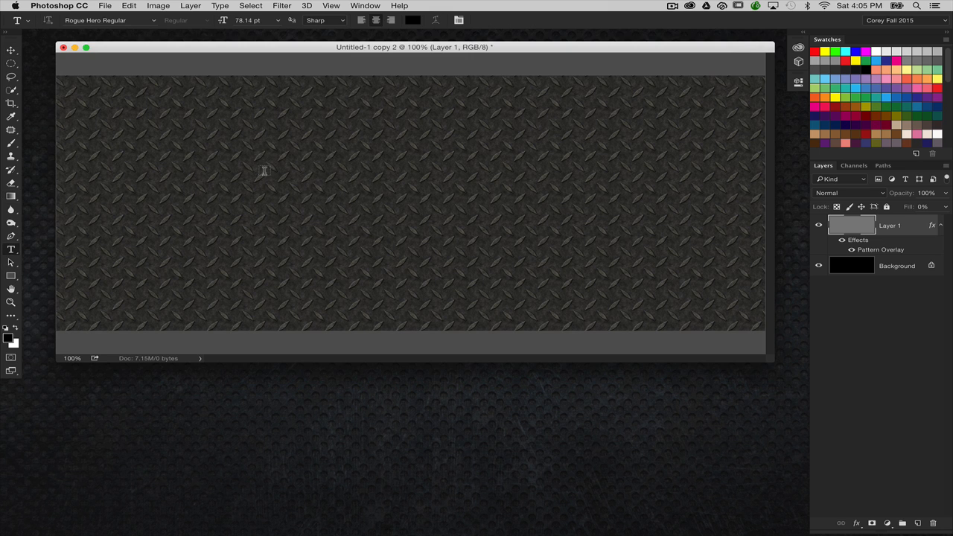
pyautogui.moveTo(274, 180)
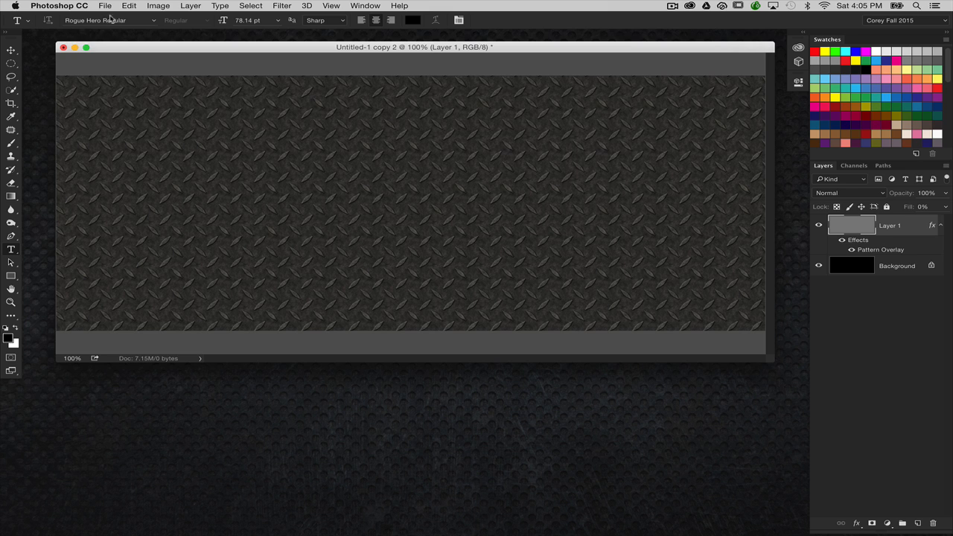
# Type LEADPOOL in white Rogue Hero letters across the diamond-plate background.
pyautogui.click(260, 205)
pyautogui.write('LEADPOOL')
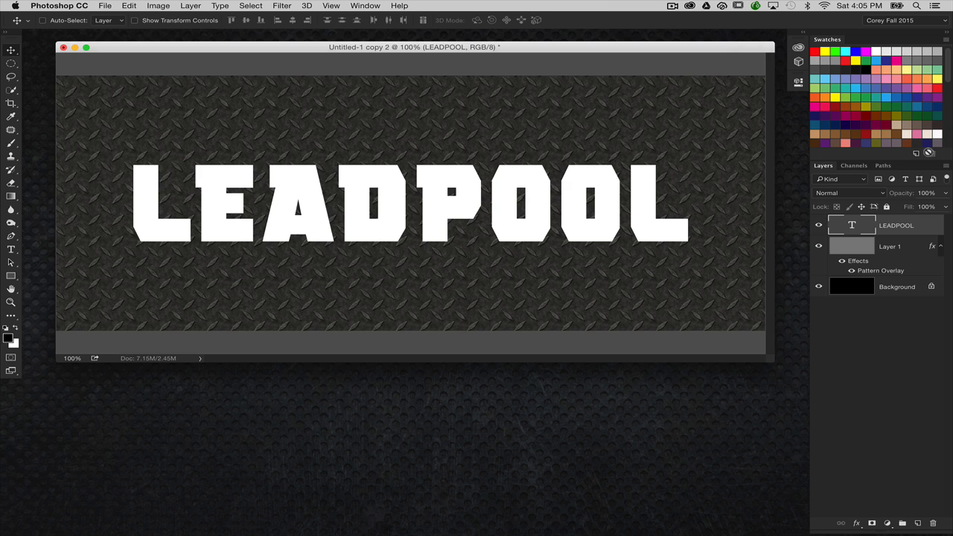
pyautogui.moveTo(592, 39)
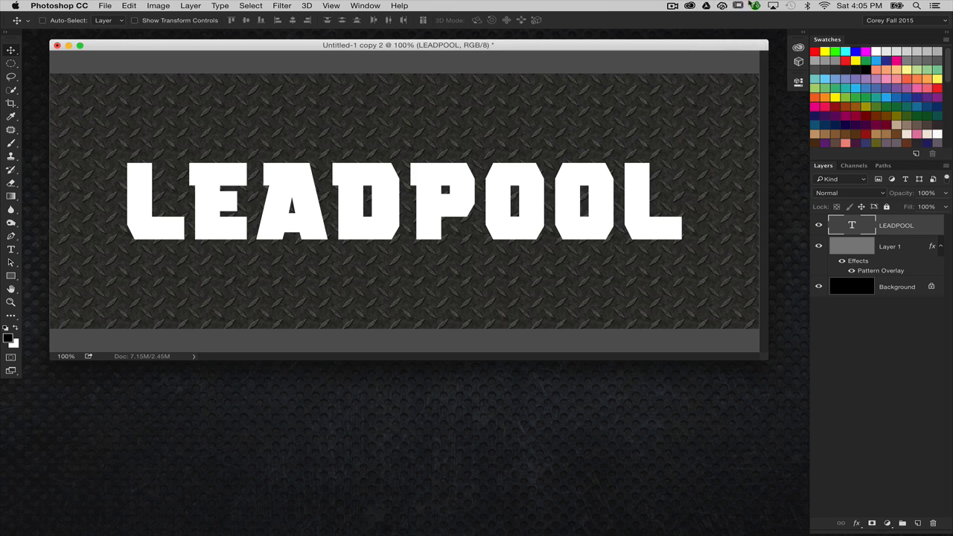
pyautogui.moveTo(639, 301)
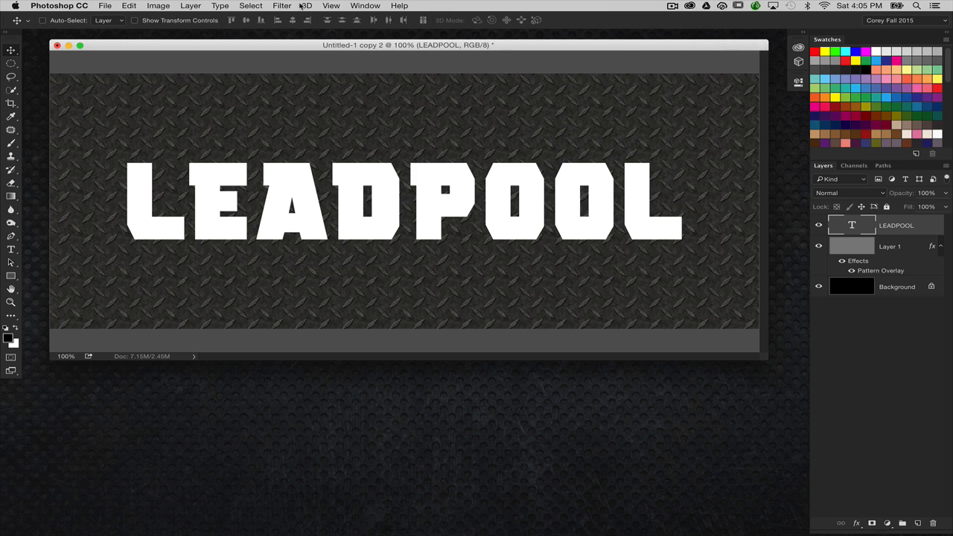
# Extrude the LEADPOOL text into 3D and show the 3D and Properties panels.
pyautogui.click(306, 5)
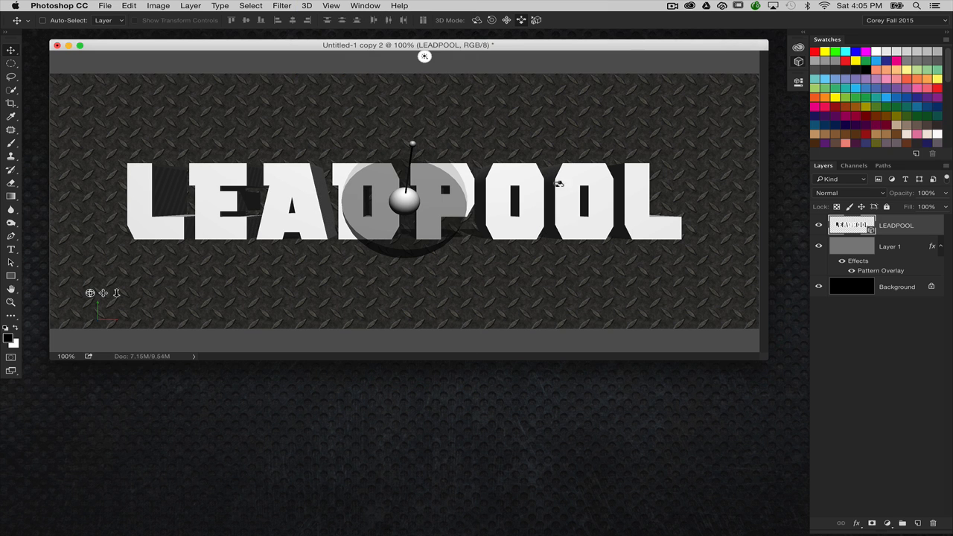
pyautogui.click(365, 6)
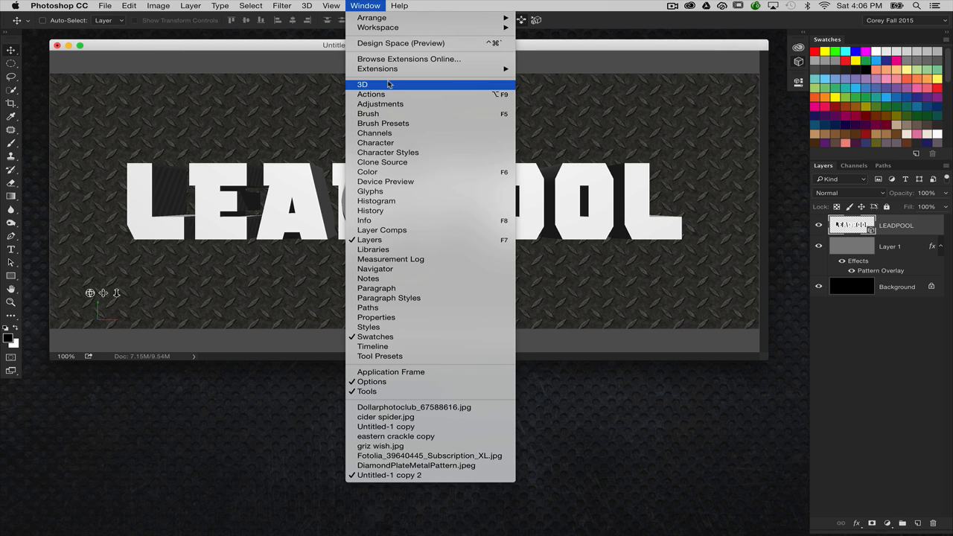
pyautogui.click(362, 84)
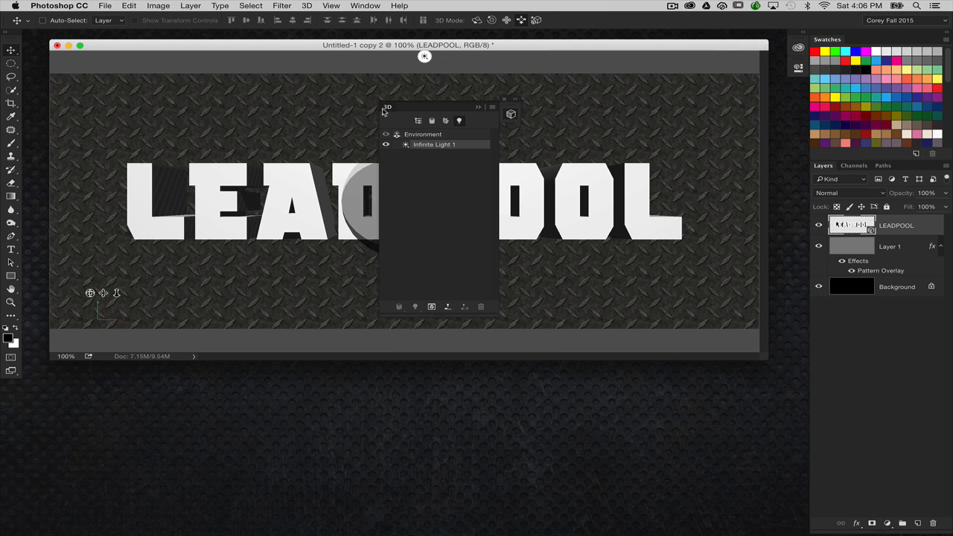
pyautogui.click(364, 6)
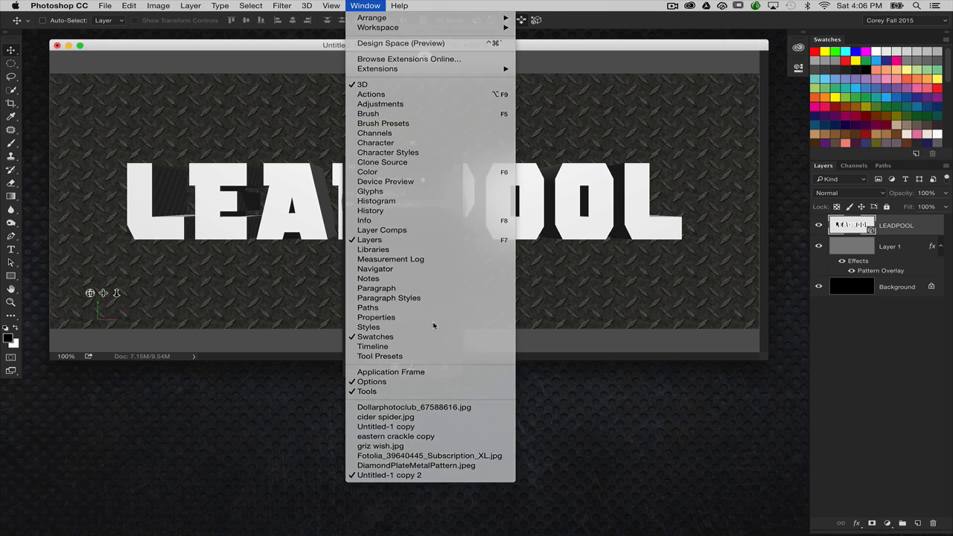
pyautogui.click(350, 84)
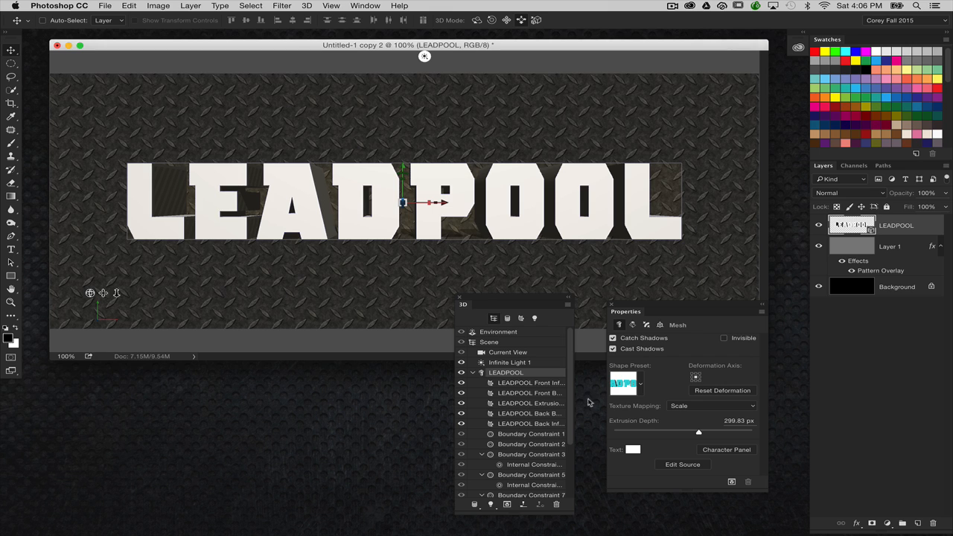
pyautogui.moveTo(532, 383)
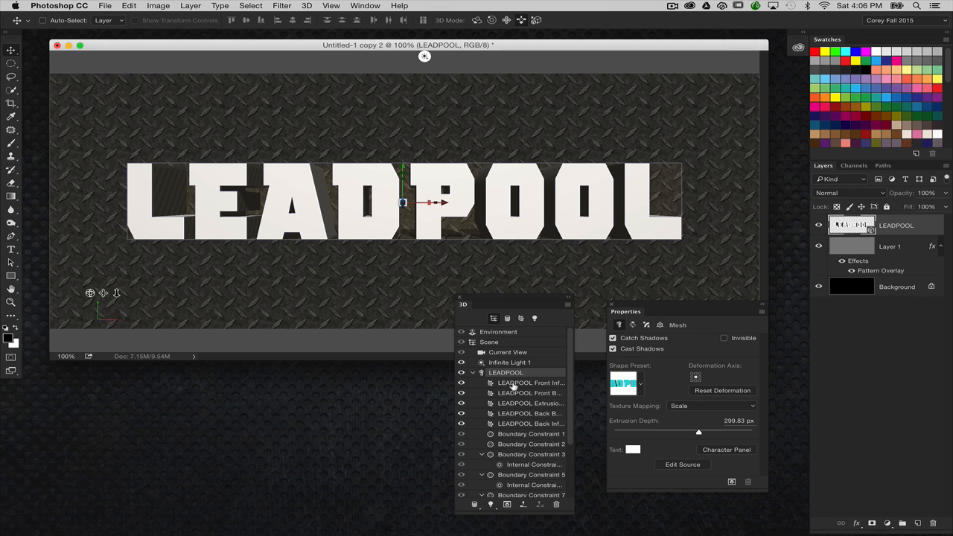
pyautogui.moveTo(656, 394)
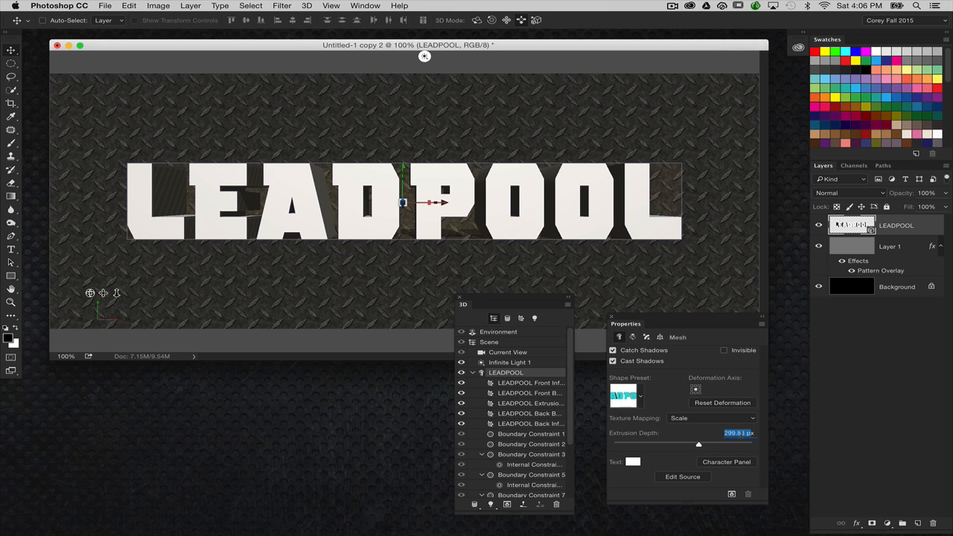
pyautogui.moveTo(645, 413)
pyautogui.write('50')
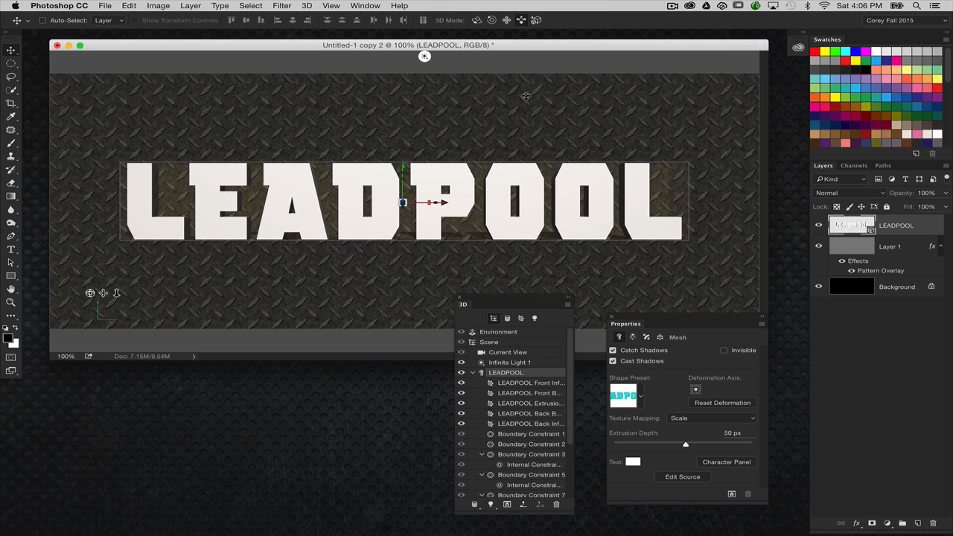
# Commit the LEADPOOL mesh's new 50 px extrusion depth.
pyautogui.click(508, 351)
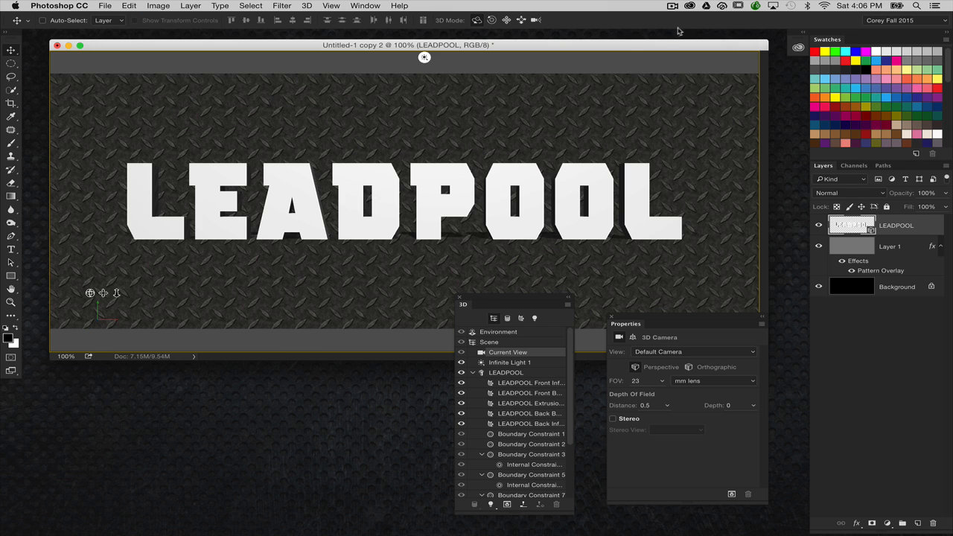
pyautogui.moveTo(545, 366)
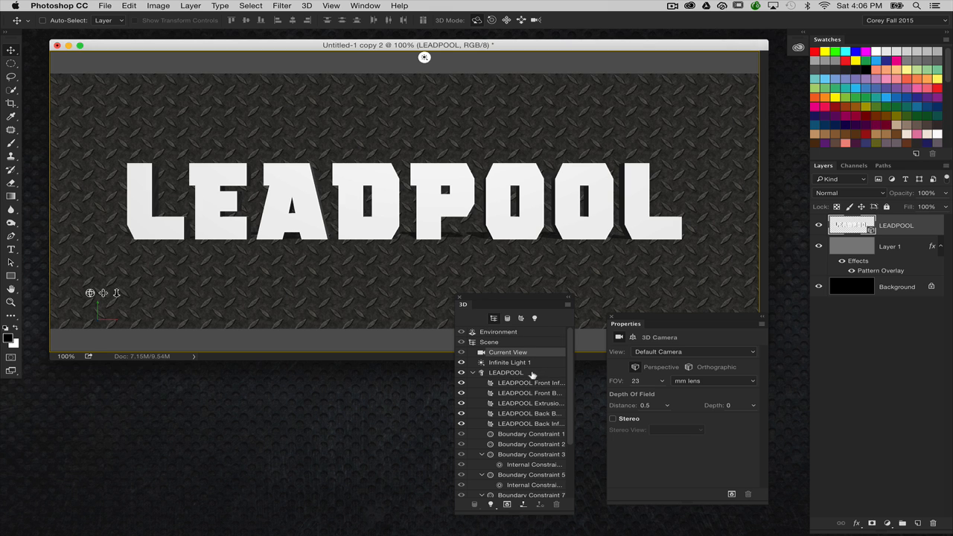
# Set the LEADPOOL mesh's Front Bevel Width to 15% in the Cap properties.
pyautogui.click(505, 372)
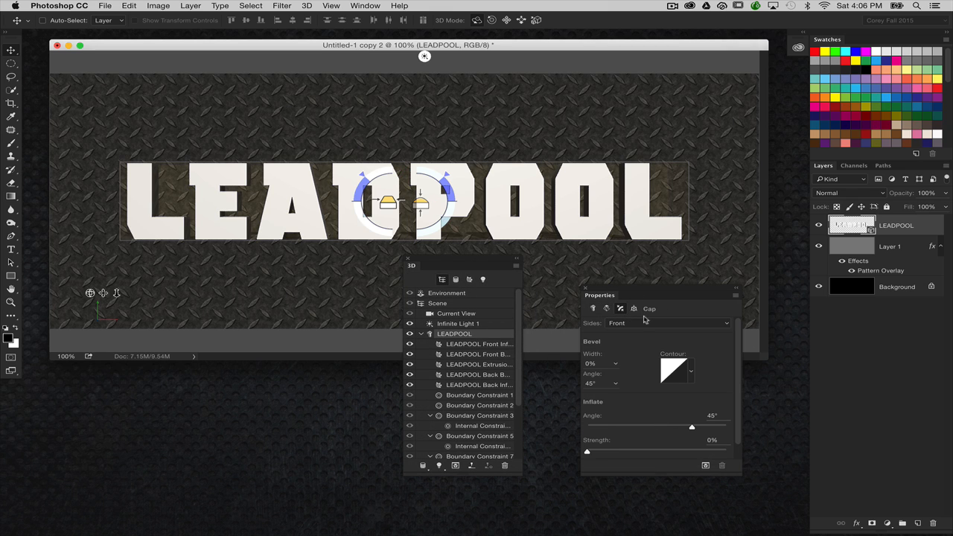
pyautogui.moveTo(598, 353)
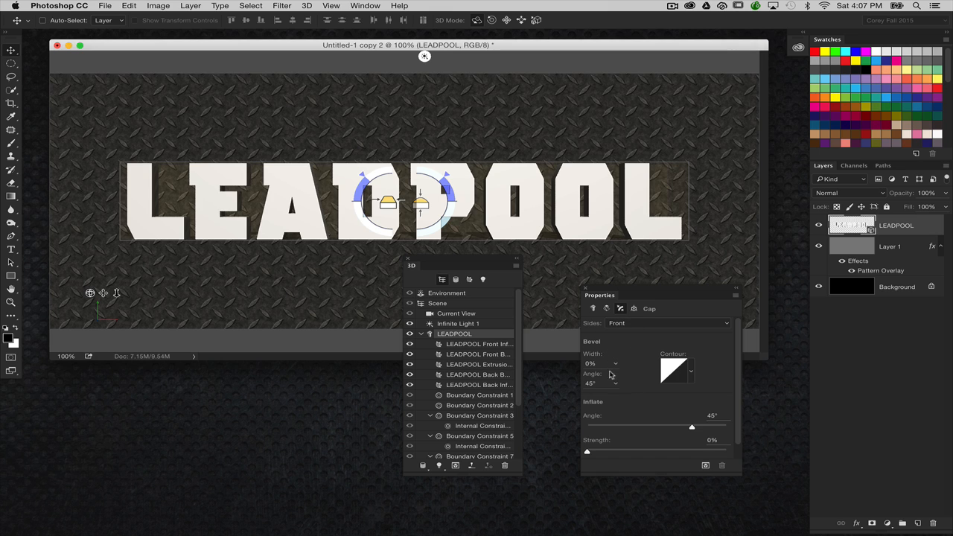
pyautogui.click(596, 363)
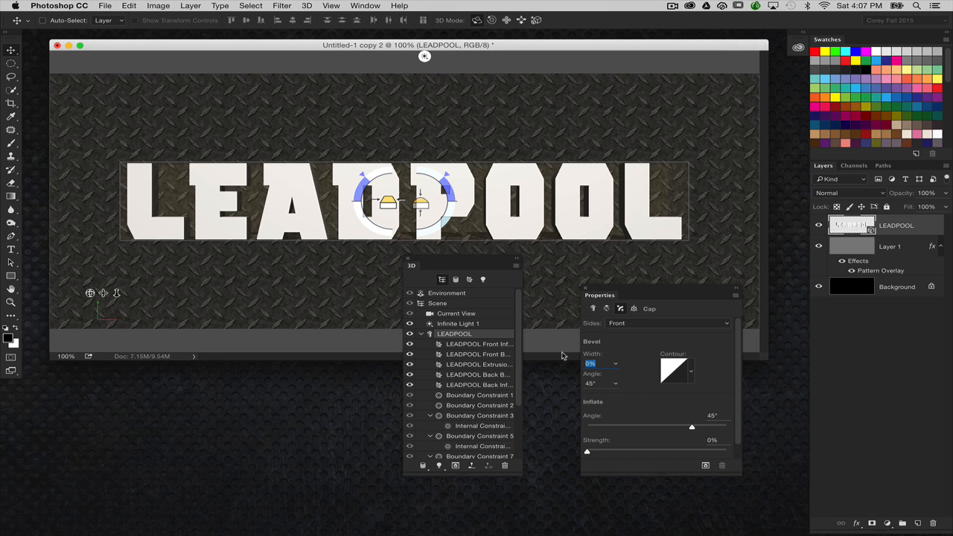
pyautogui.write('15')
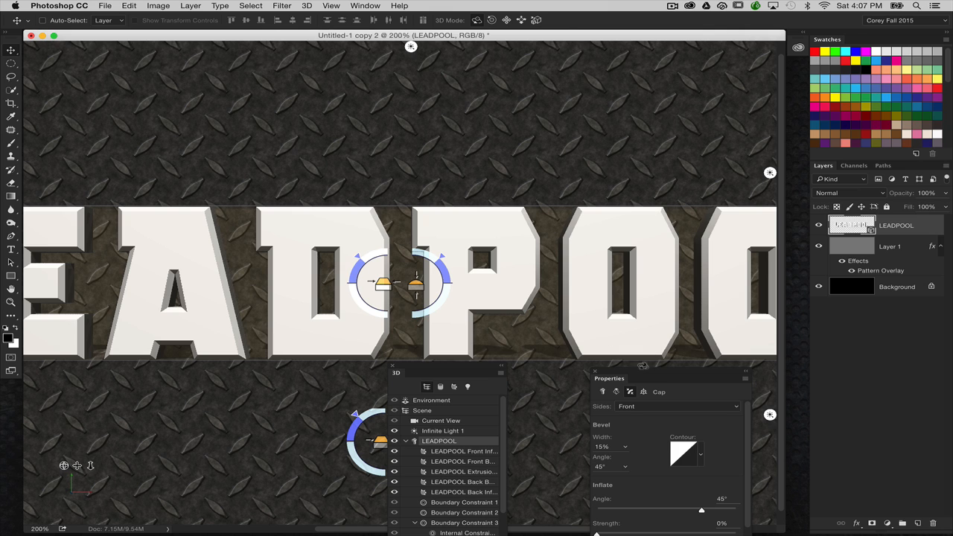
pyautogui.moveTo(610, 379); pyautogui.dragTo(599, 183)
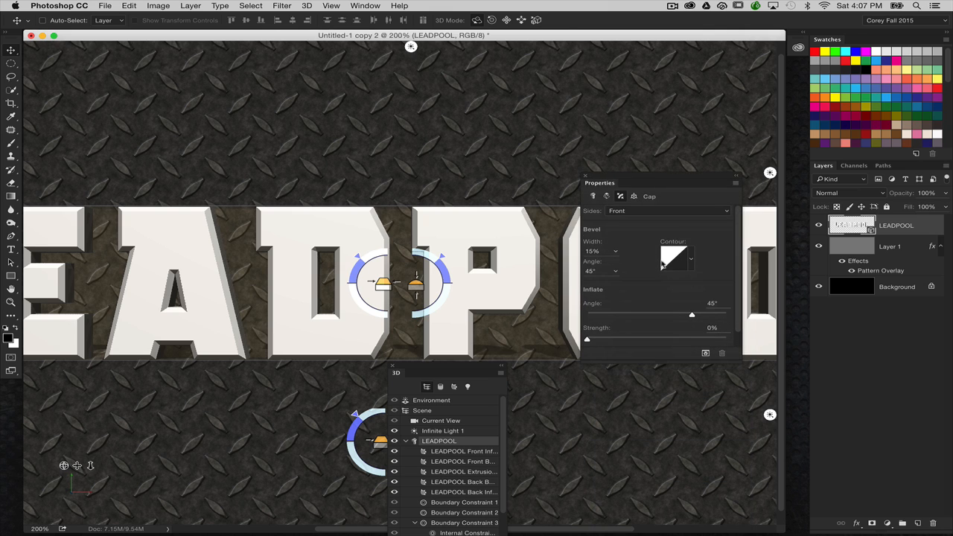
pyautogui.moveTo(662, 287)
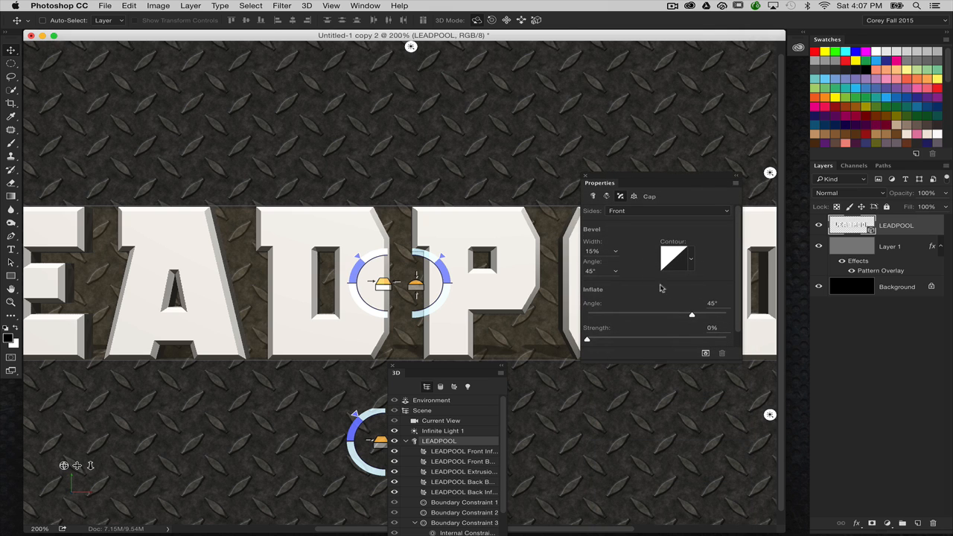
# Bend the front bevel contour into a rounded curve with two added points, then refine it.
pyautogui.click(672, 258)
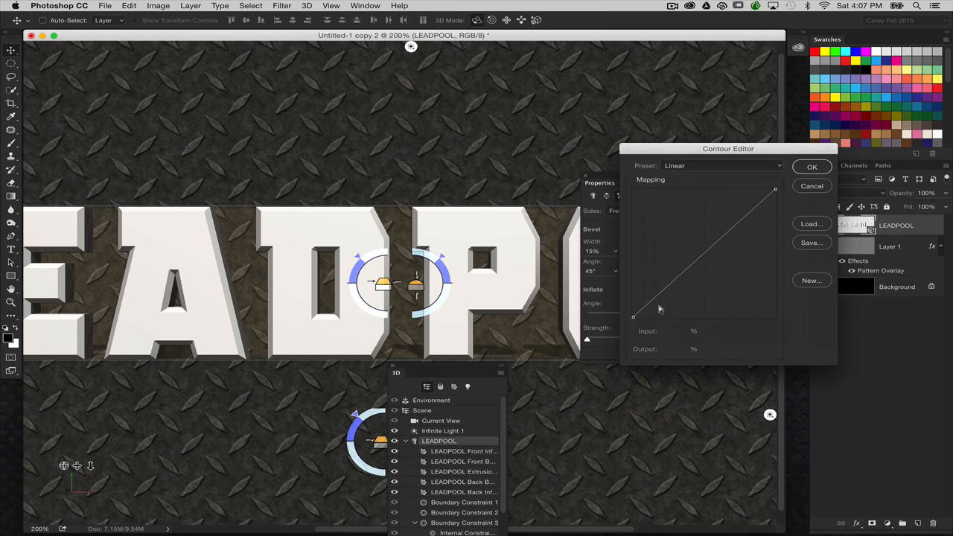
pyautogui.moveTo(355, 233)
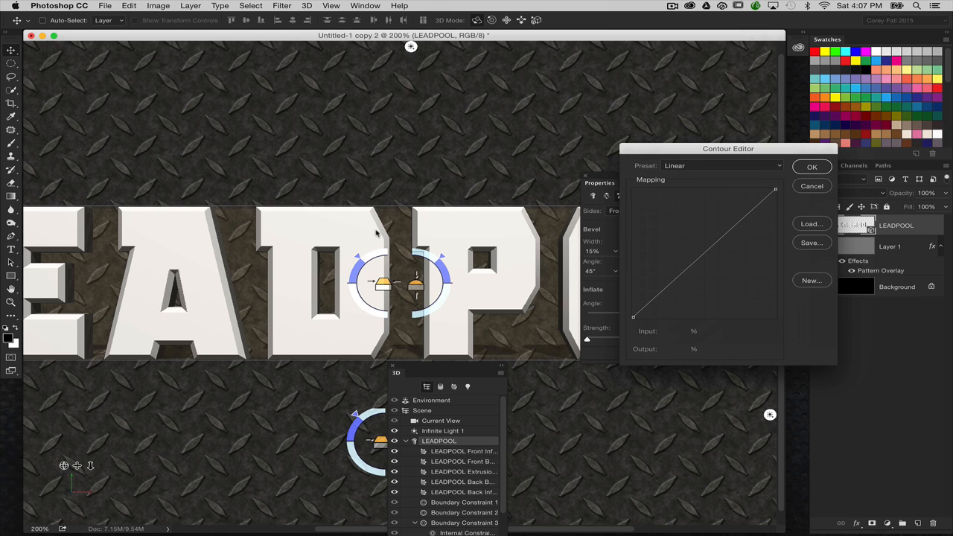
pyautogui.moveTo(367, 237)
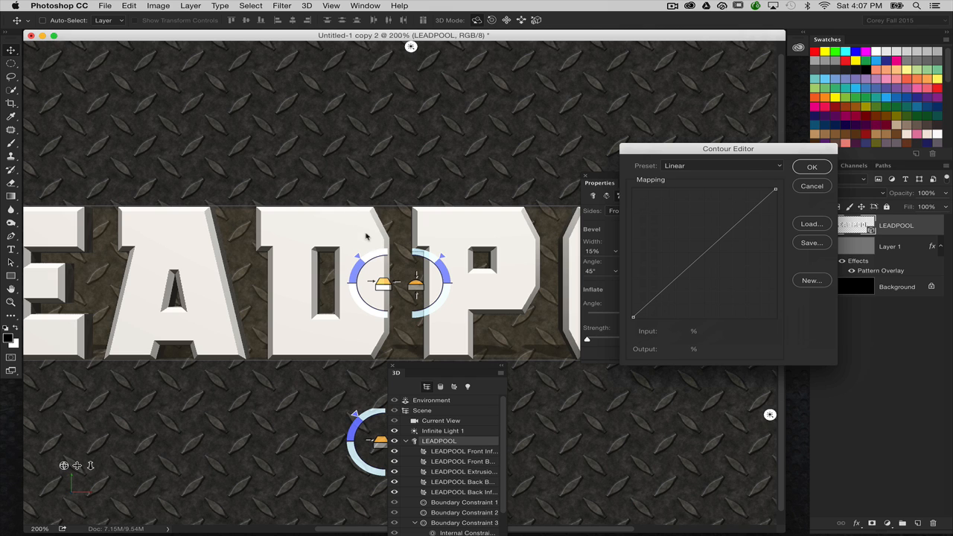
pyautogui.moveTo(706, 246)
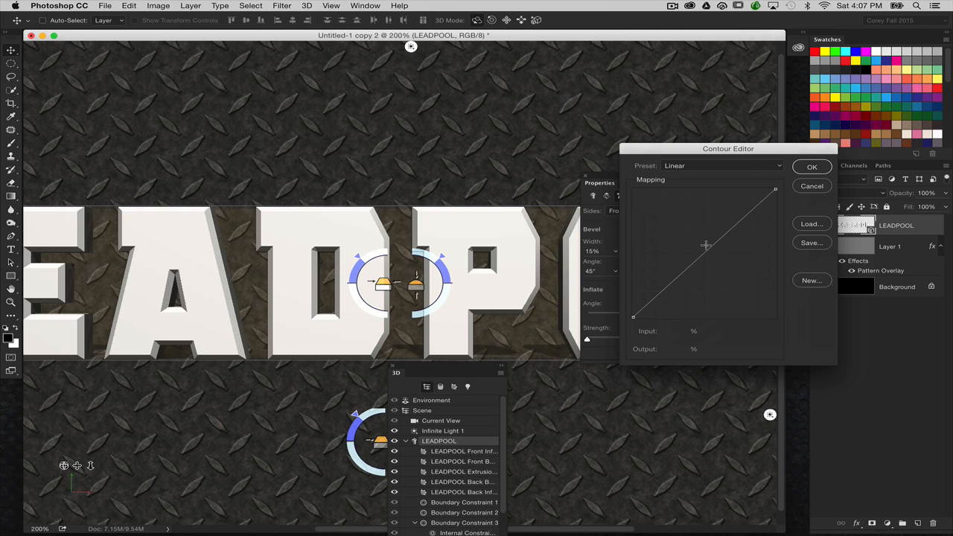
pyautogui.click(713, 246)
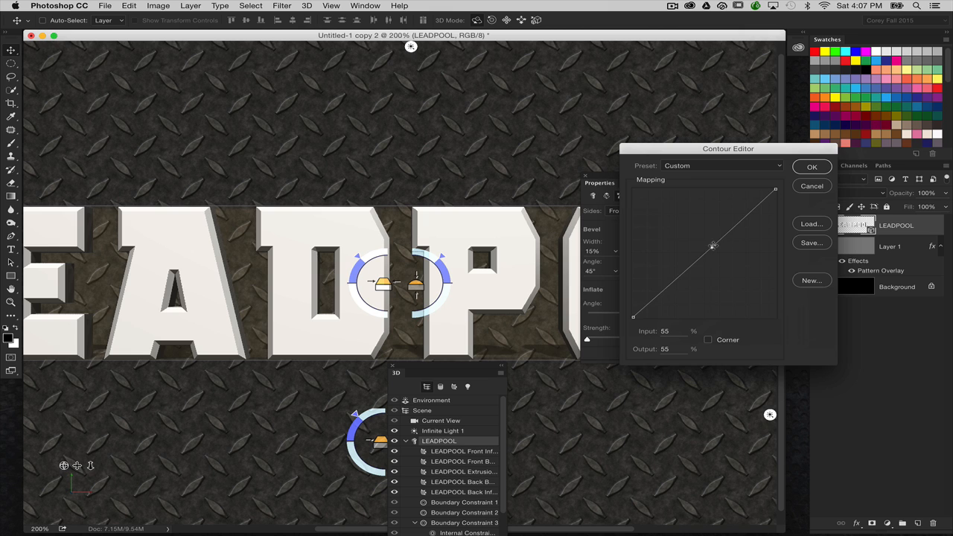
pyautogui.moveTo(713, 245); pyautogui.dragTo(723, 266)
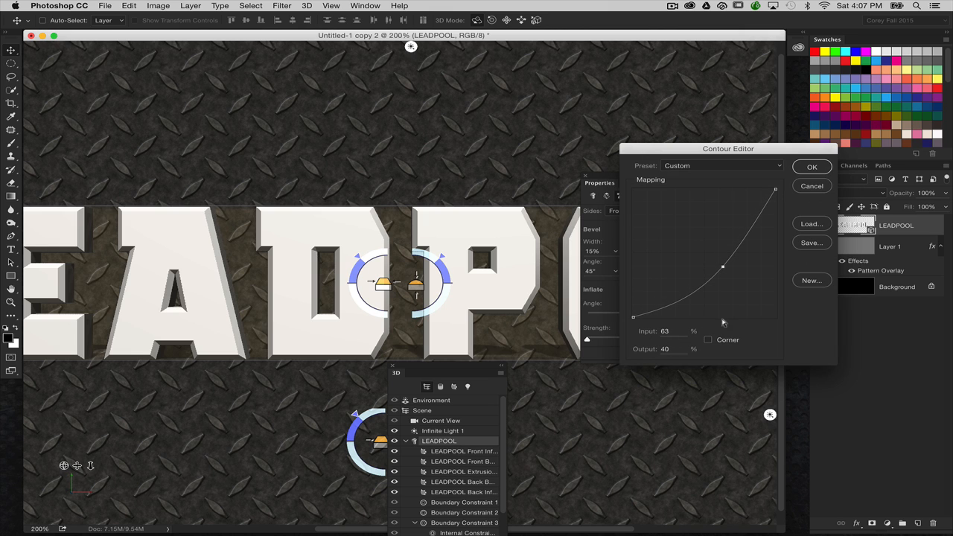
pyautogui.click(708, 340)
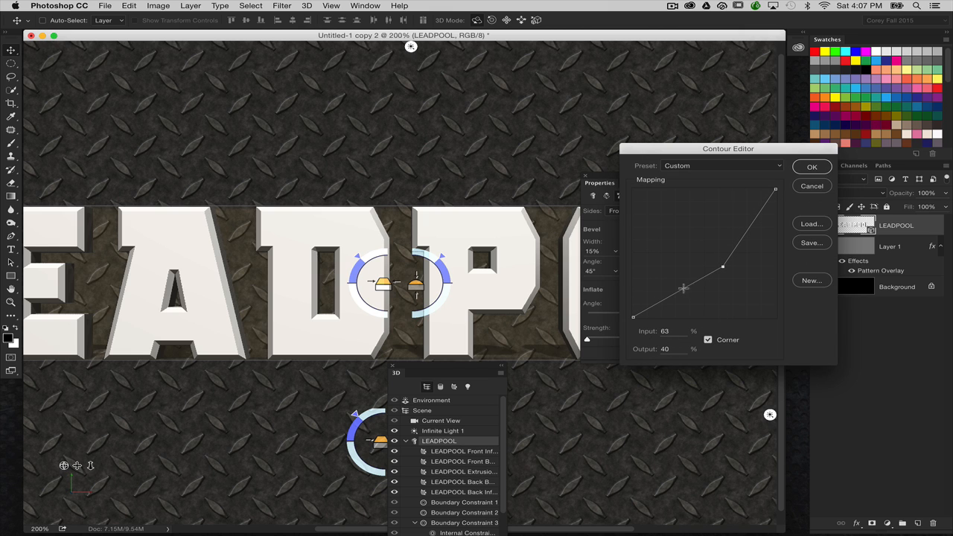
pyautogui.moveTo(684, 289); pyautogui.dragTo(726, 266)
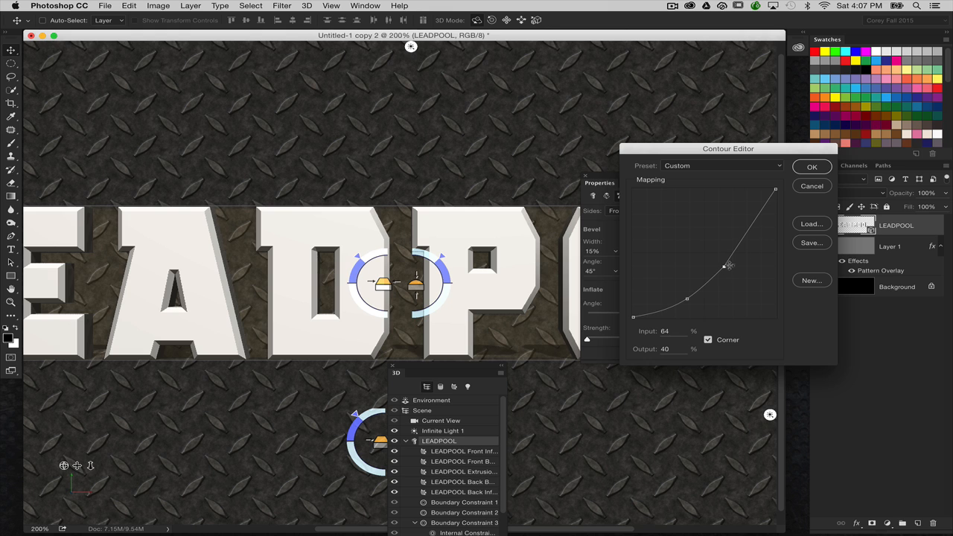
pyautogui.click(812, 166)
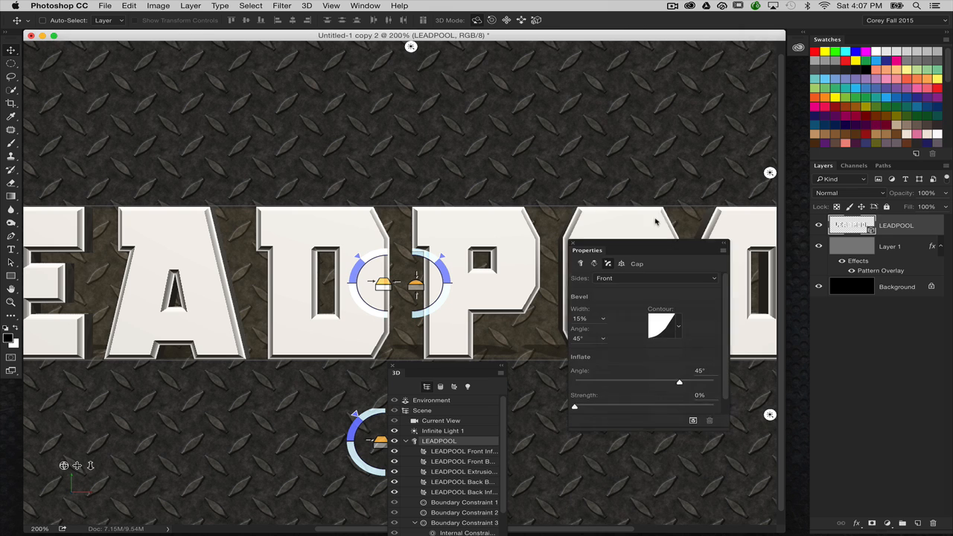
pyautogui.click(670, 325)
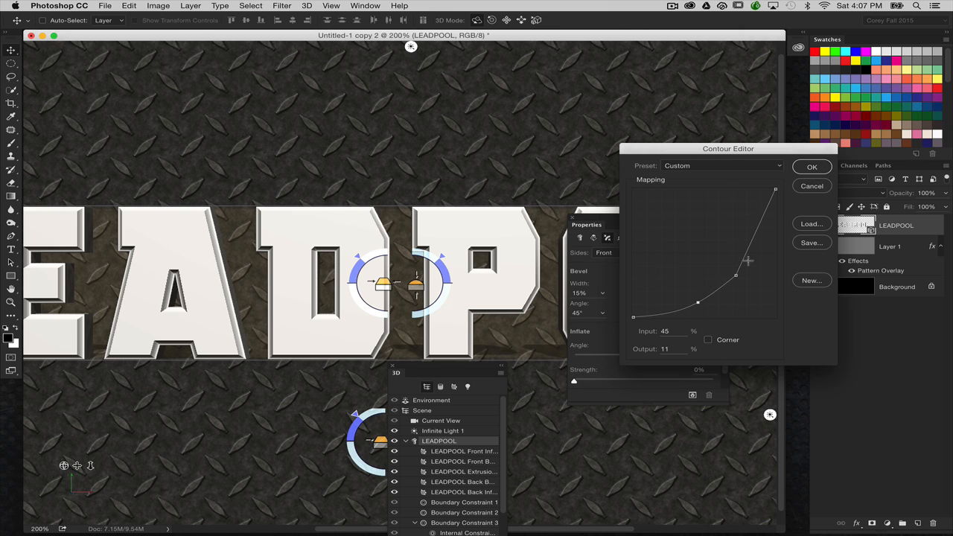
pyautogui.click(811, 166)
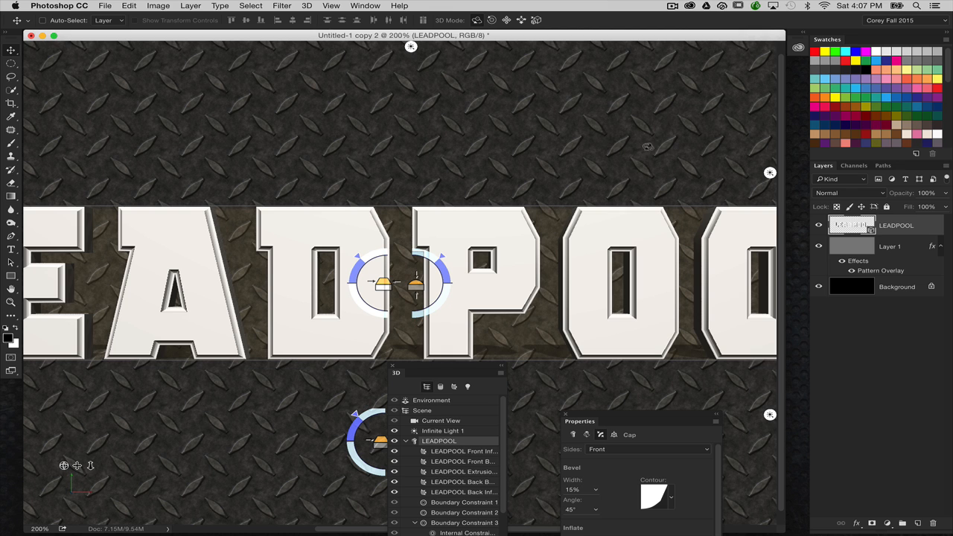
pyautogui.moveTo(655, 90)
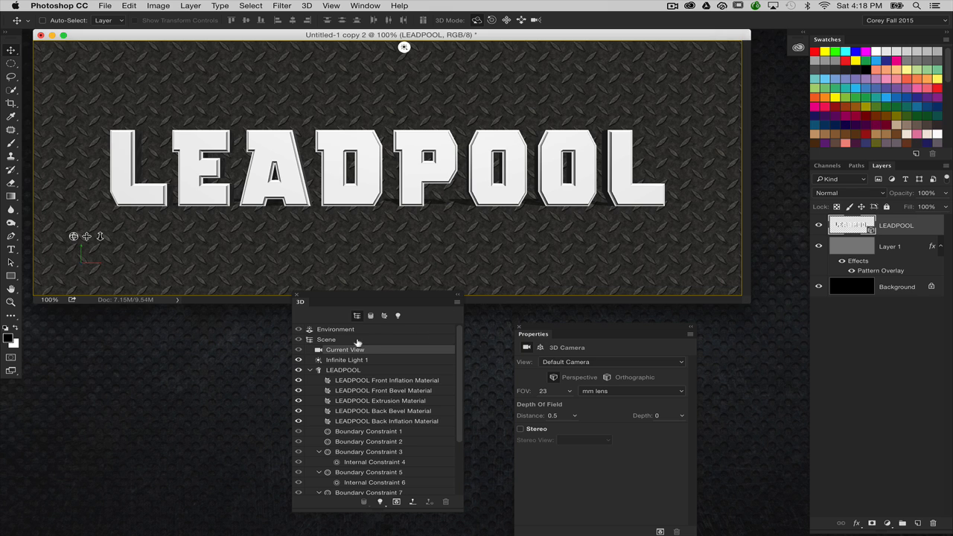
pyautogui.click(335, 329)
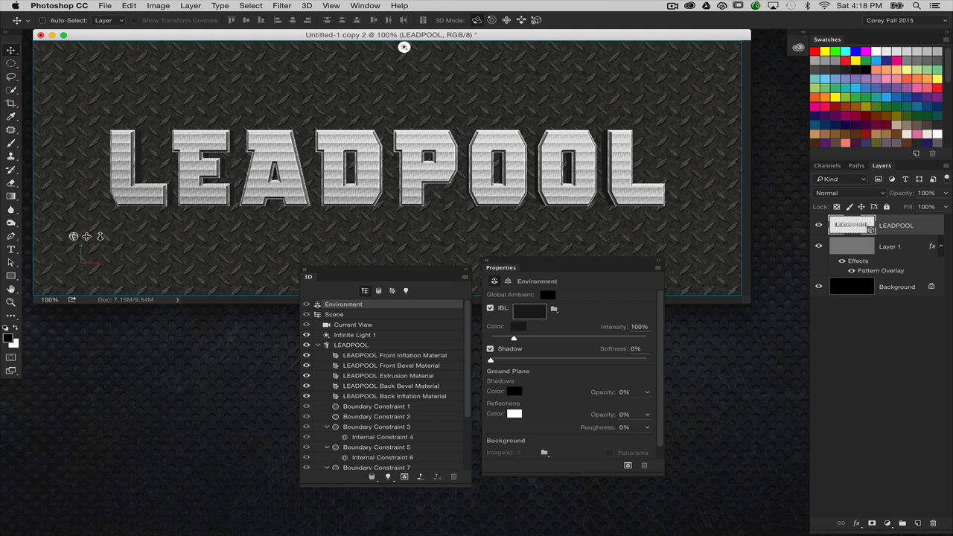
pyautogui.click(352, 324)
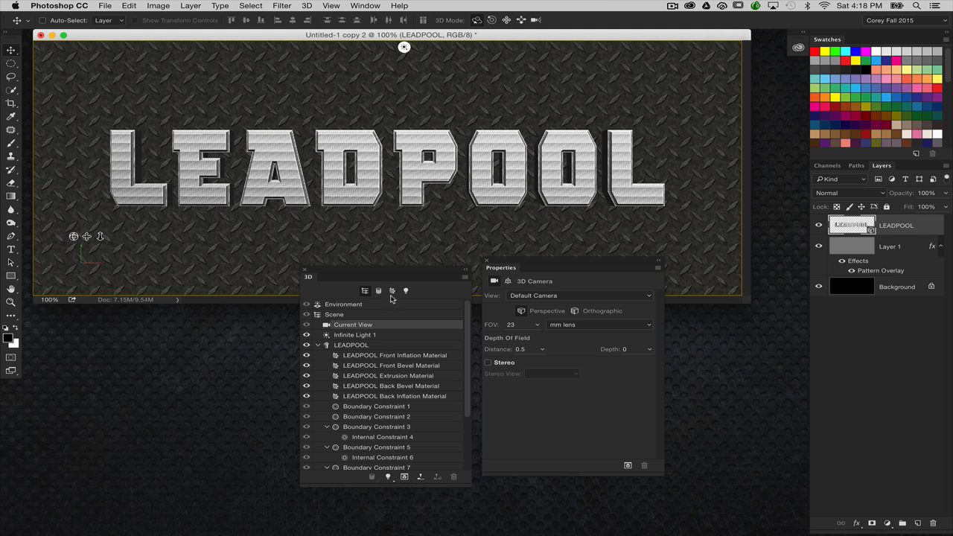
pyautogui.click(343, 304)
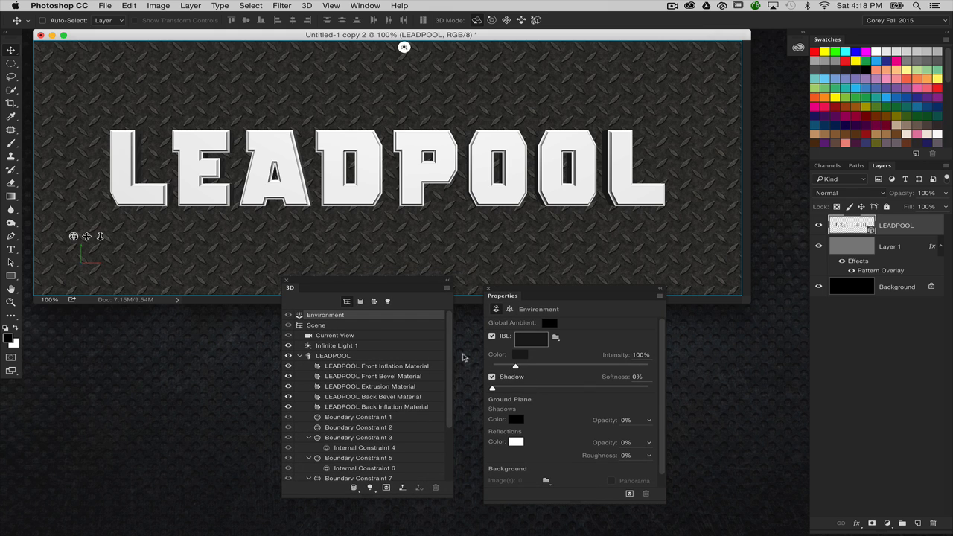
pyautogui.moveTo(489, 399)
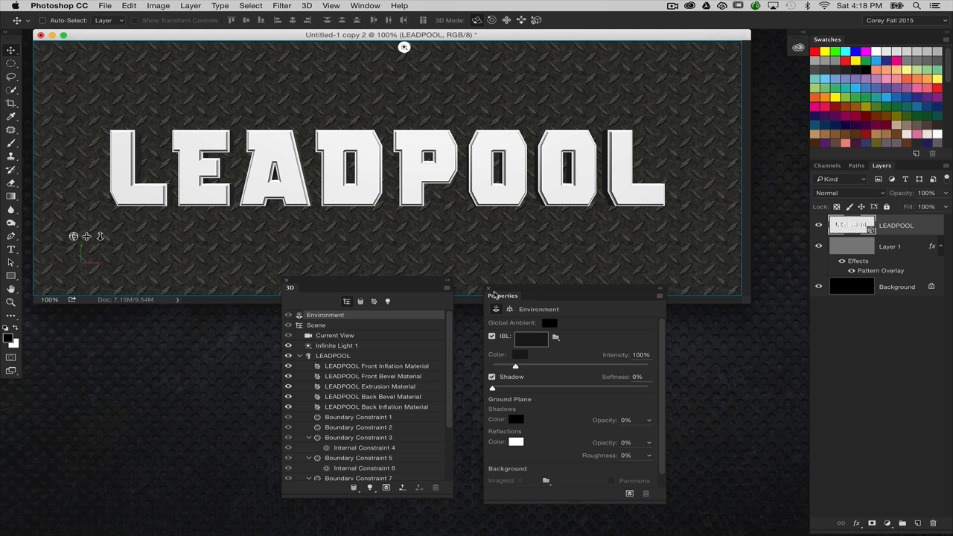
pyautogui.moveTo(670, 531)
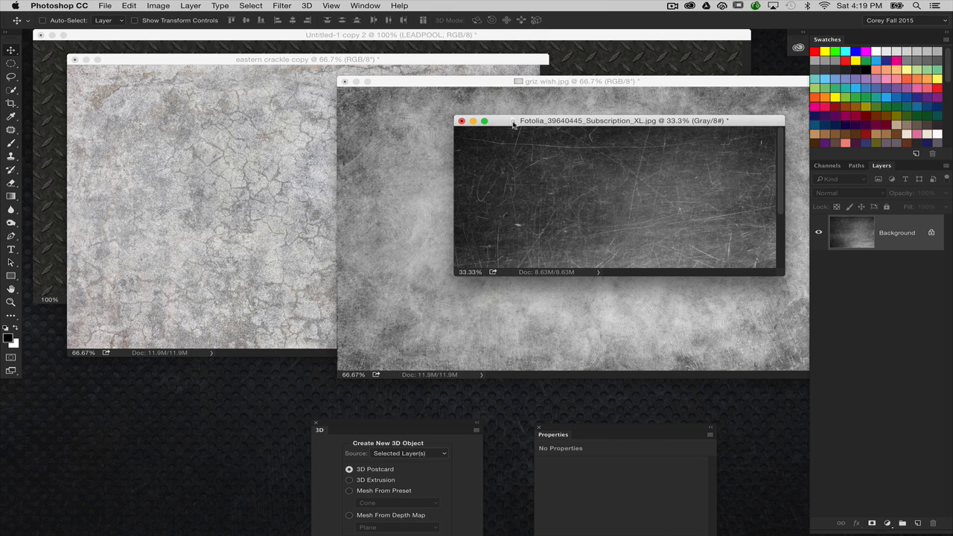
pyautogui.moveTo(512, 132)
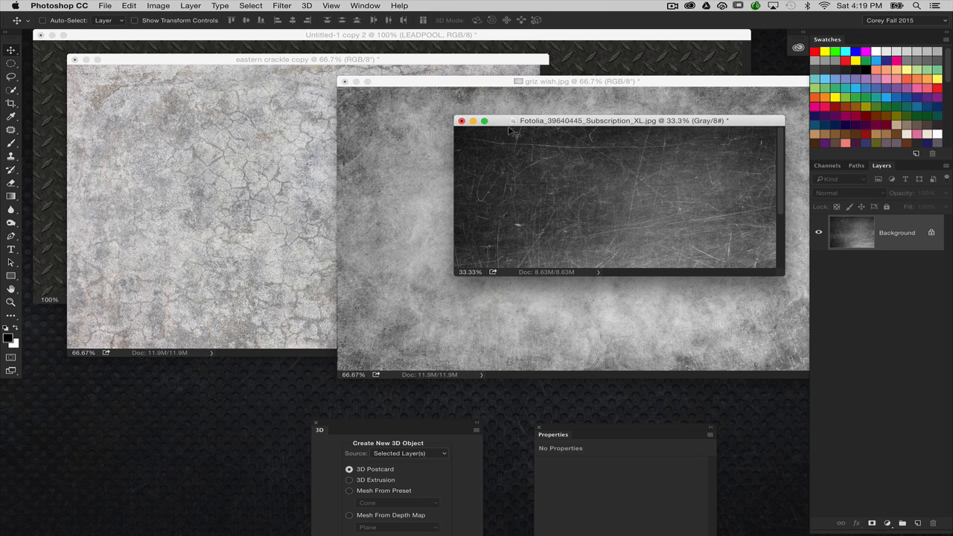
pyautogui.moveTo(577, 104)
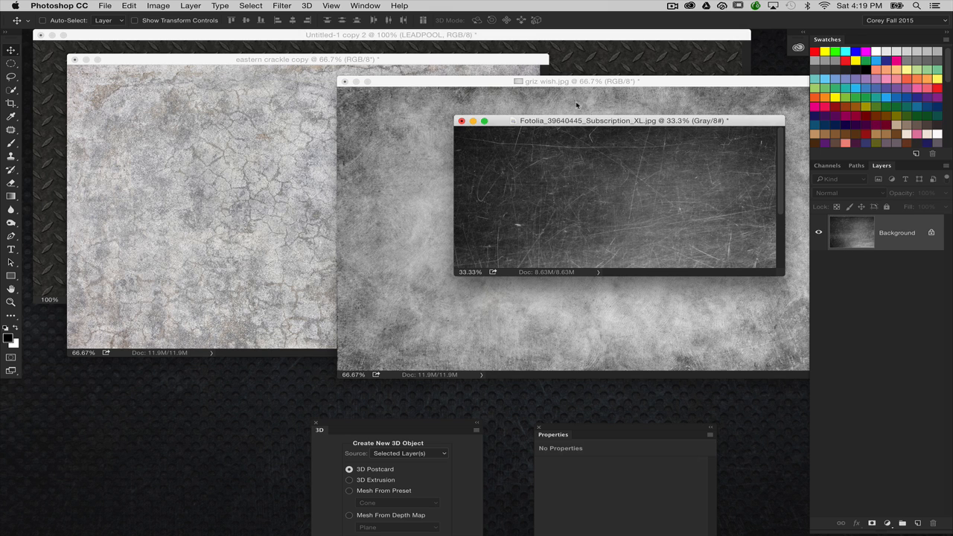
# Bring eastern crackle copy, griz wish.jpg and the Fotolia scratched metal texture forward.
pyautogui.click(305, 61)
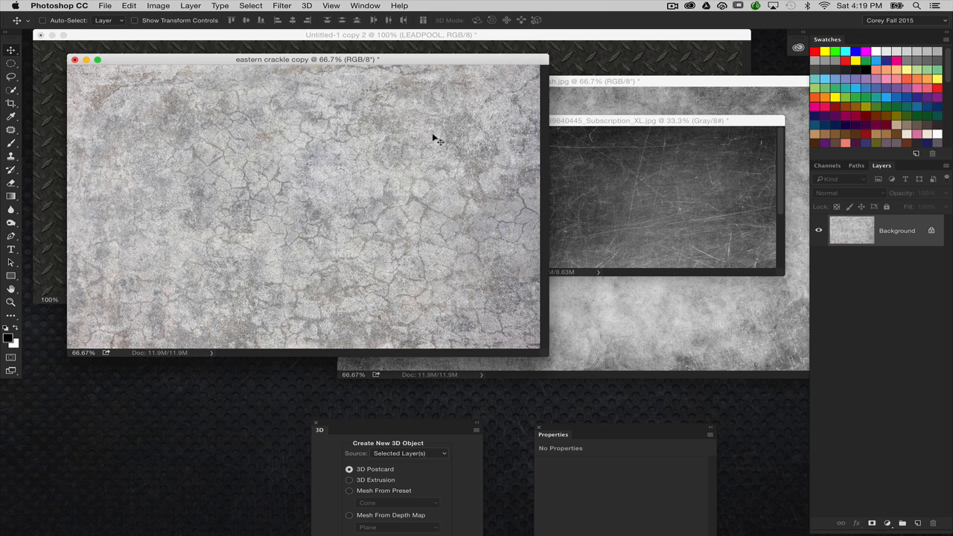
pyautogui.click(577, 81)
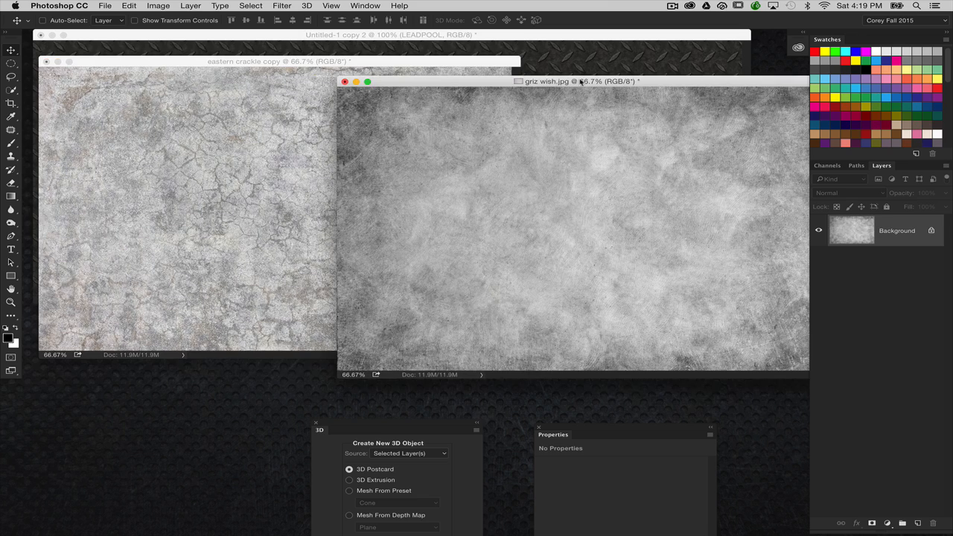
pyautogui.moveTo(581, 81); pyautogui.dragTo(377, 108)
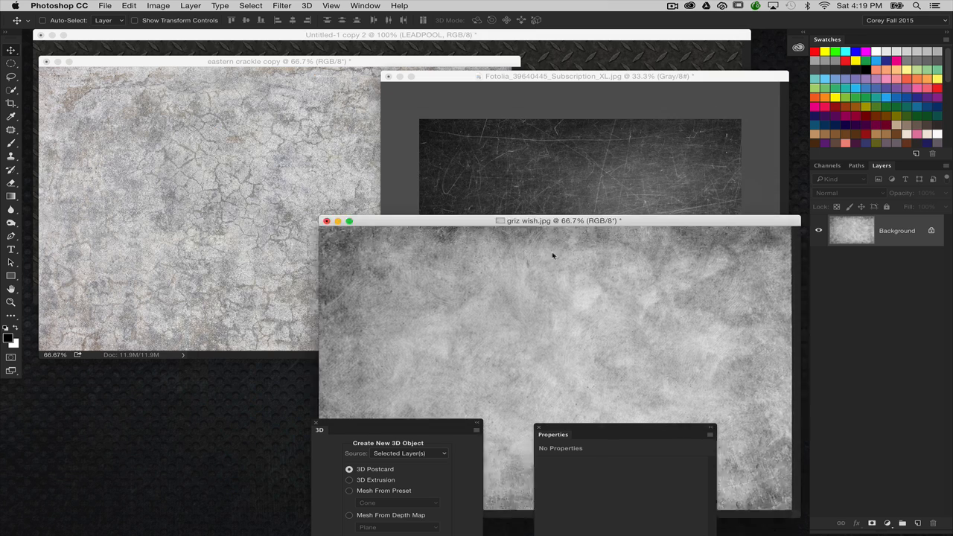
pyautogui.click(587, 76)
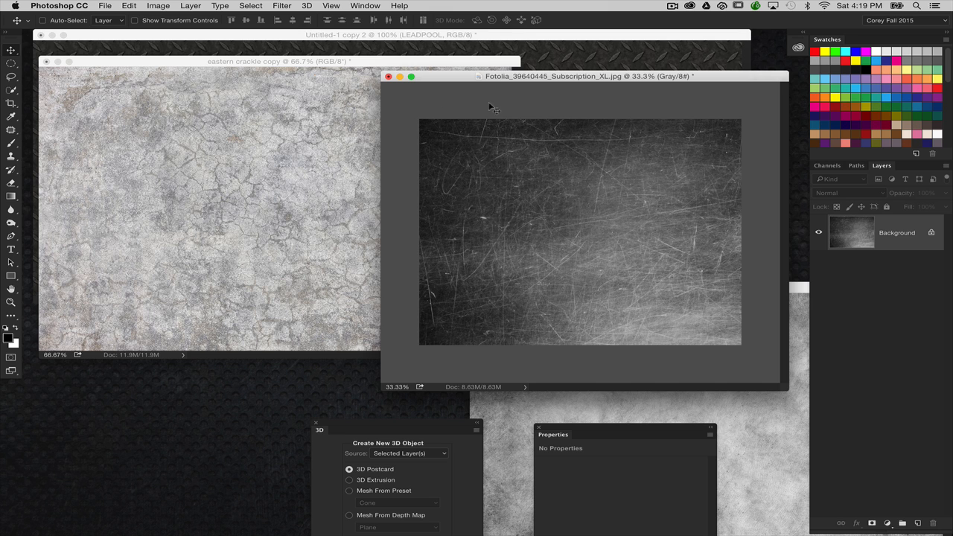
pyautogui.moveTo(494, 184)
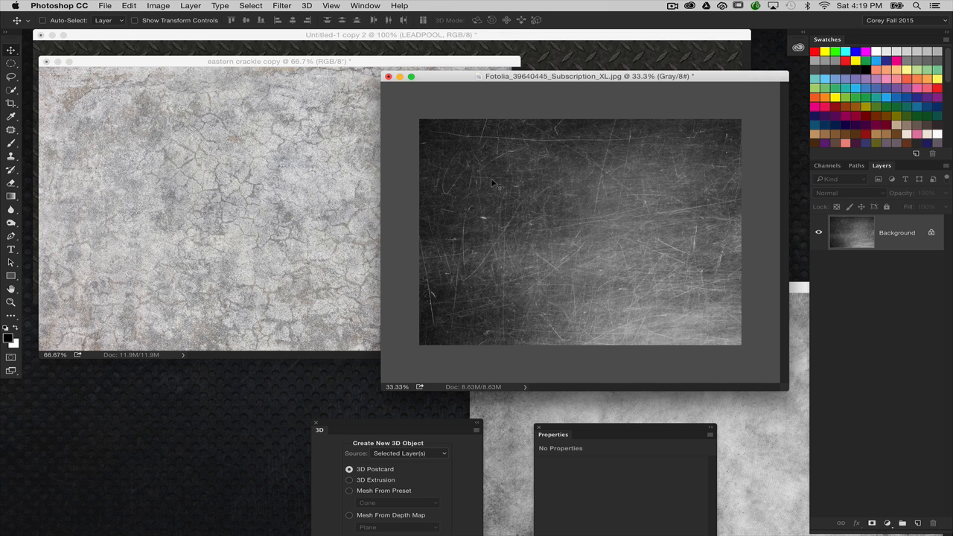
pyautogui.click(275, 61)
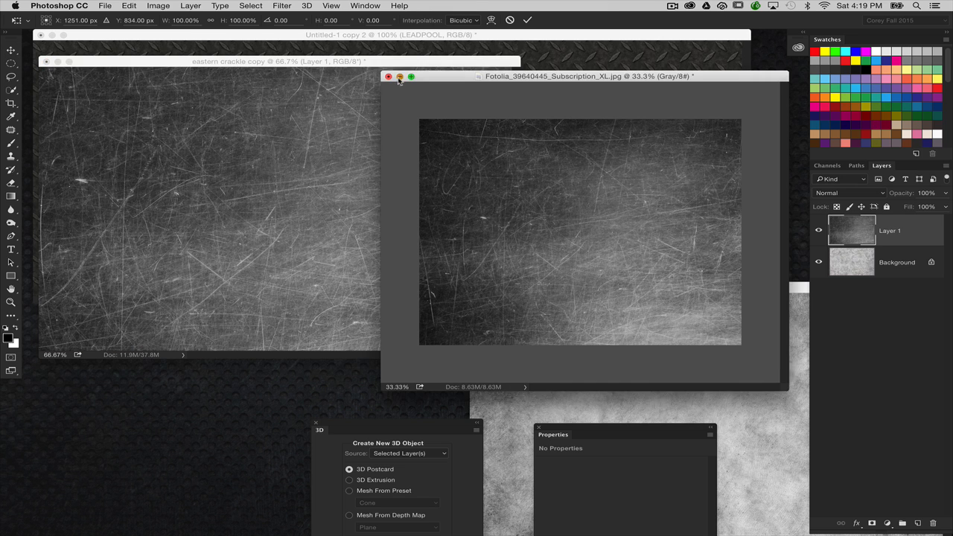
# Set the cloudy Layer 2 to Multiply at 80% opacity and flatten the image.
pyautogui.click(379, 76)
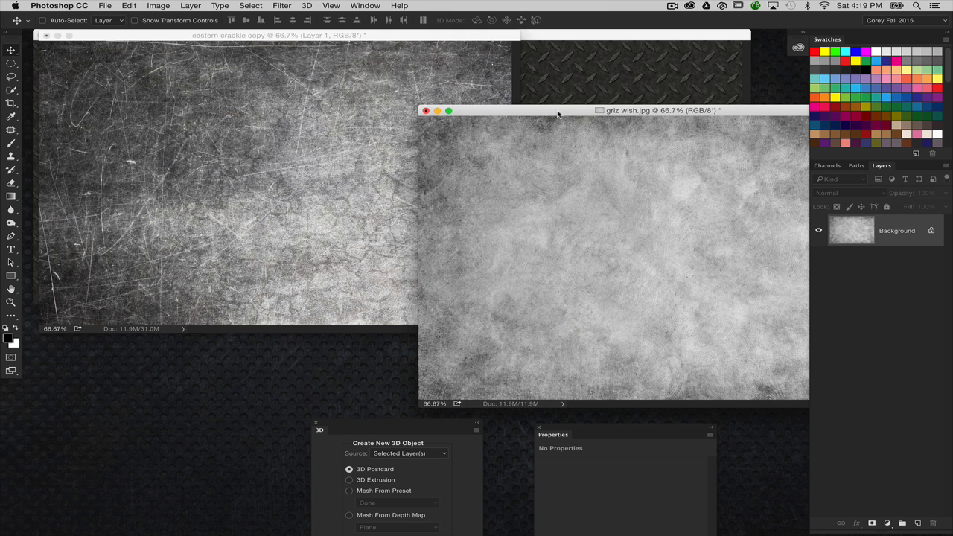
pyautogui.moveTo(445, 210)
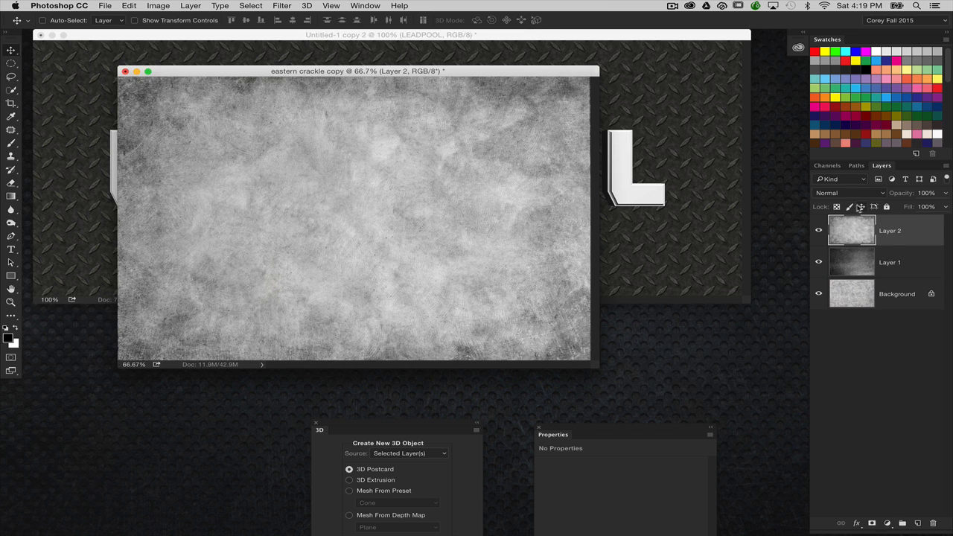
pyautogui.click(846, 193)
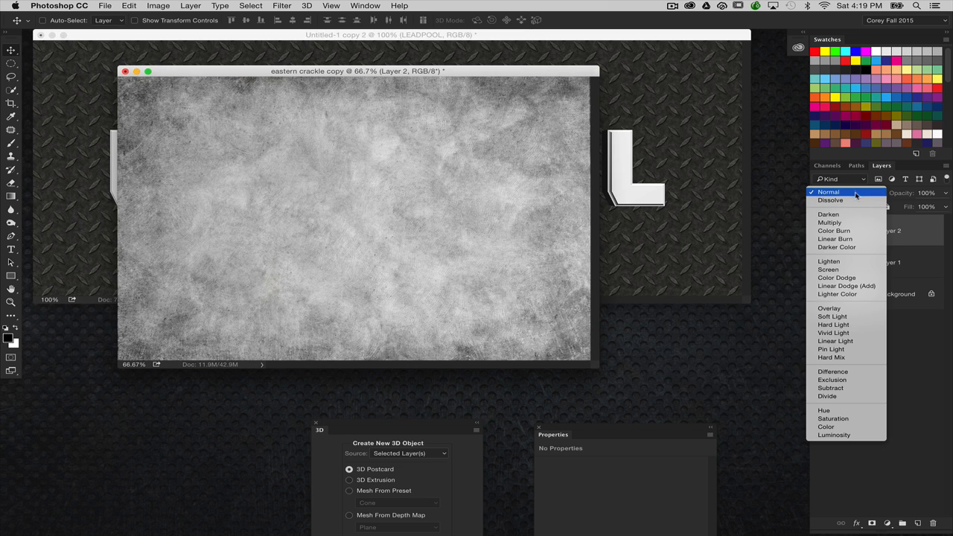
pyautogui.click(828, 222)
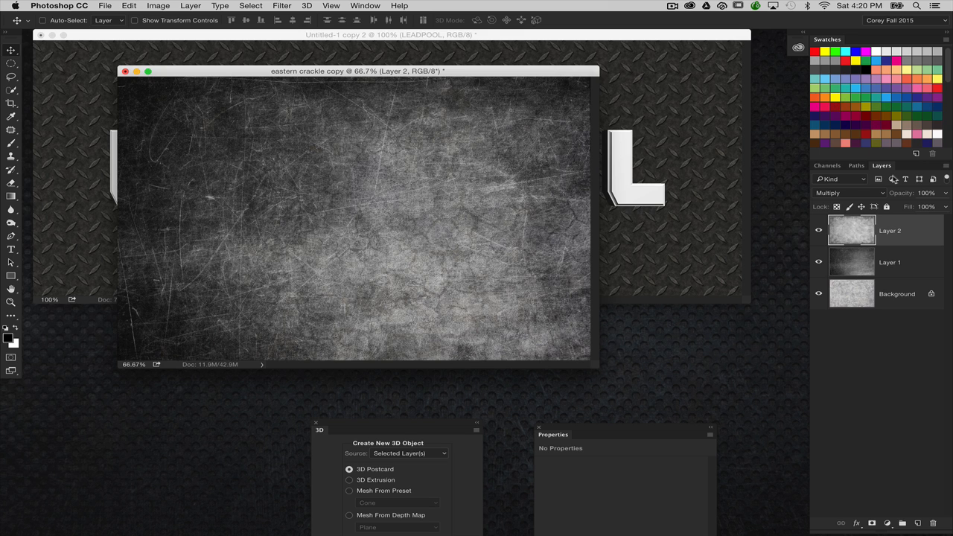
pyautogui.click(924, 199)
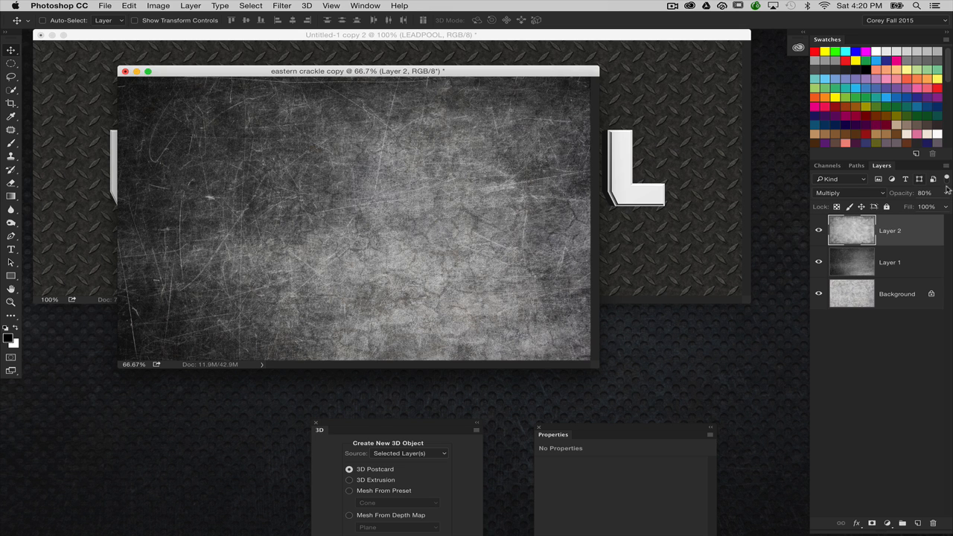
pyautogui.click(943, 180)
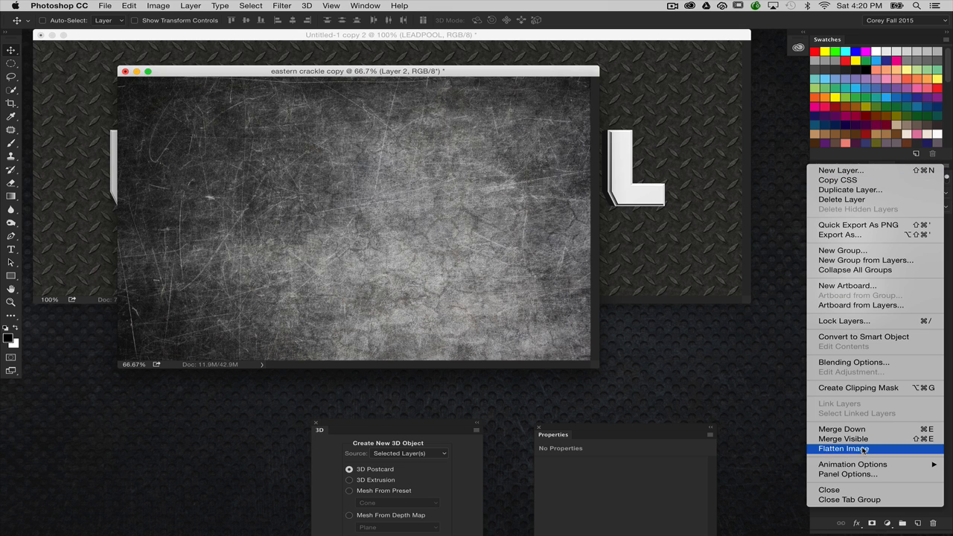
pyautogui.click(848, 450)
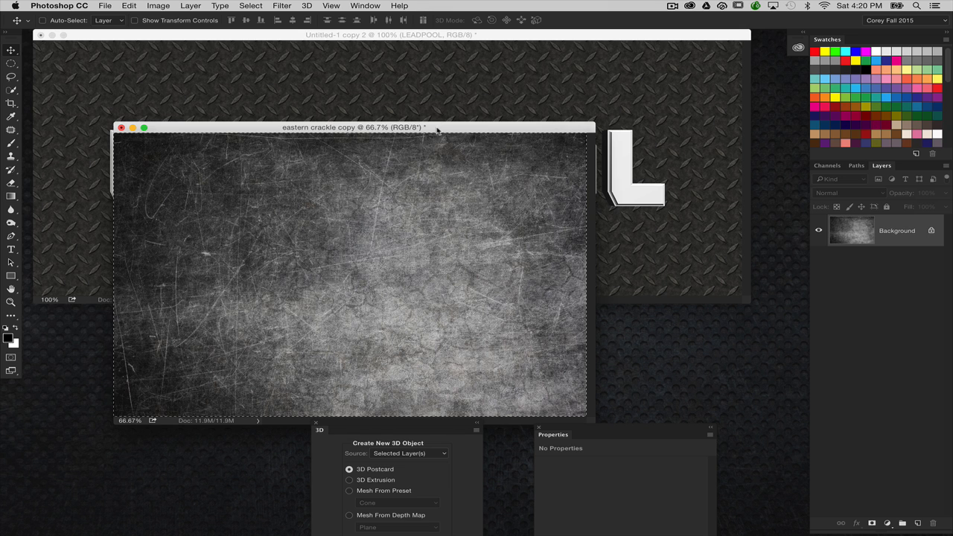
pyautogui.moveTo(526, 127)
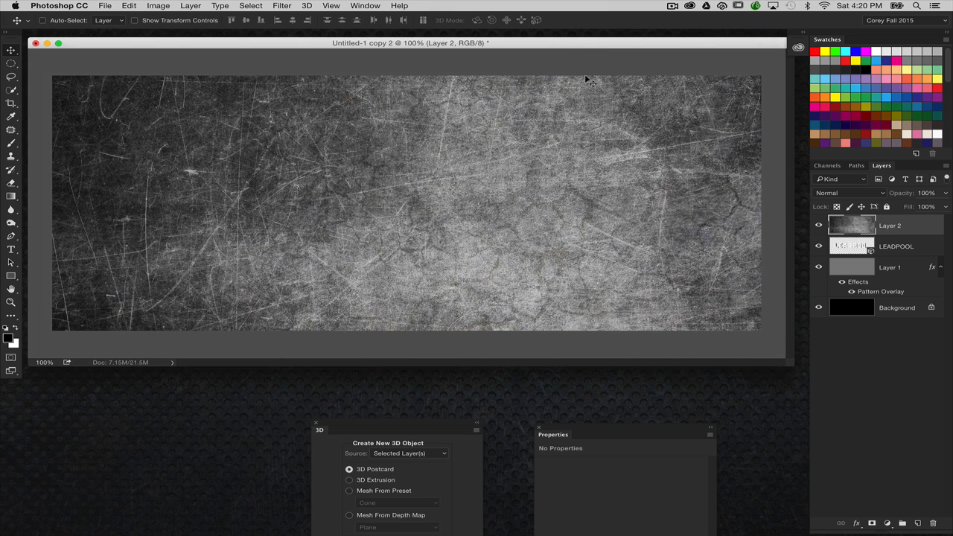
pyautogui.moveTo(566, 87)
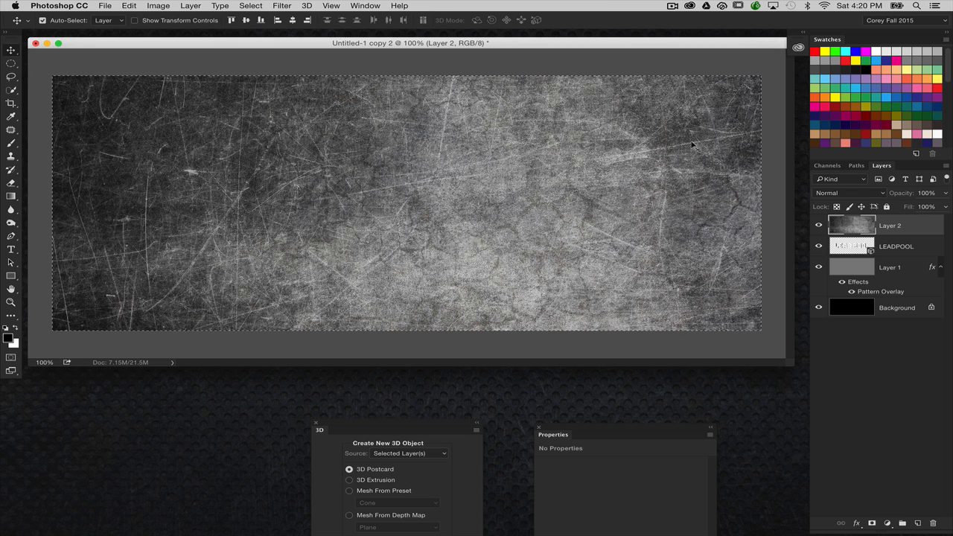
pyautogui.moveTo(693, 145)
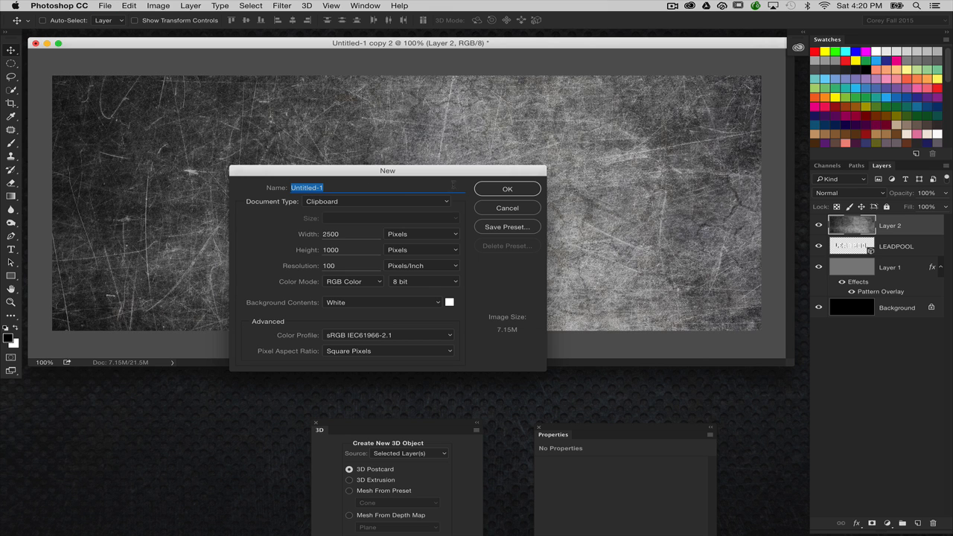
# Confirm the new blank document, then close the Untitled-1 texture document with Don't Save.
pyautogui.click(507, 188)
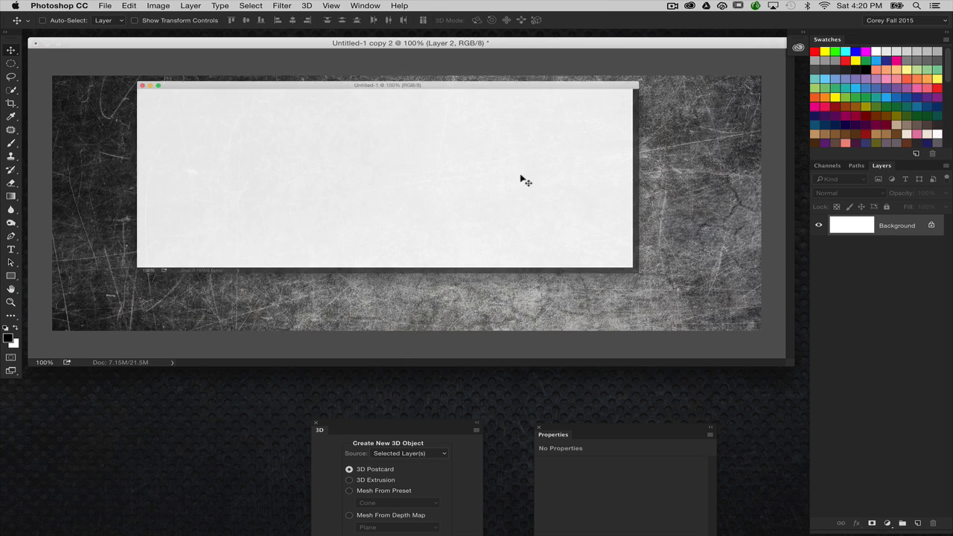
pyautogui.click(143, 85)
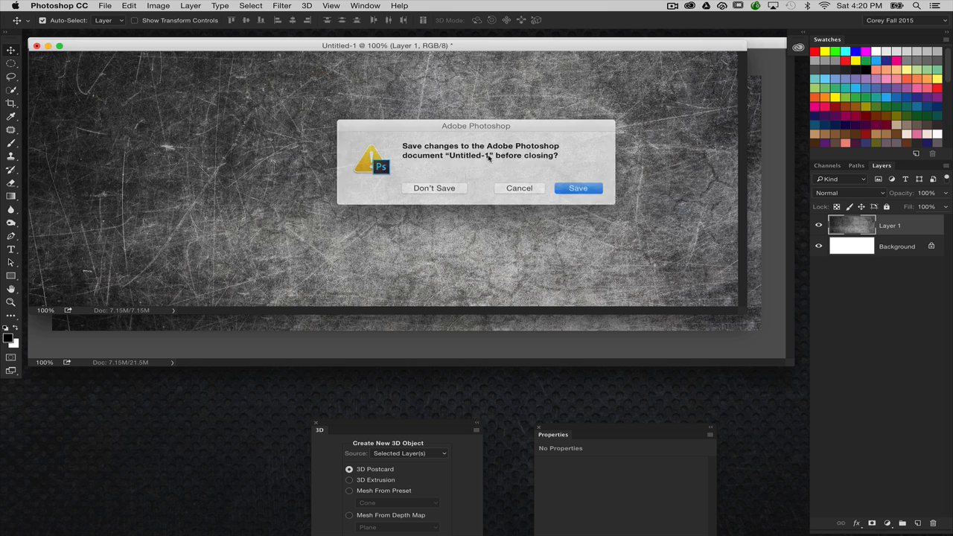
pyautogui.click(435, 188)
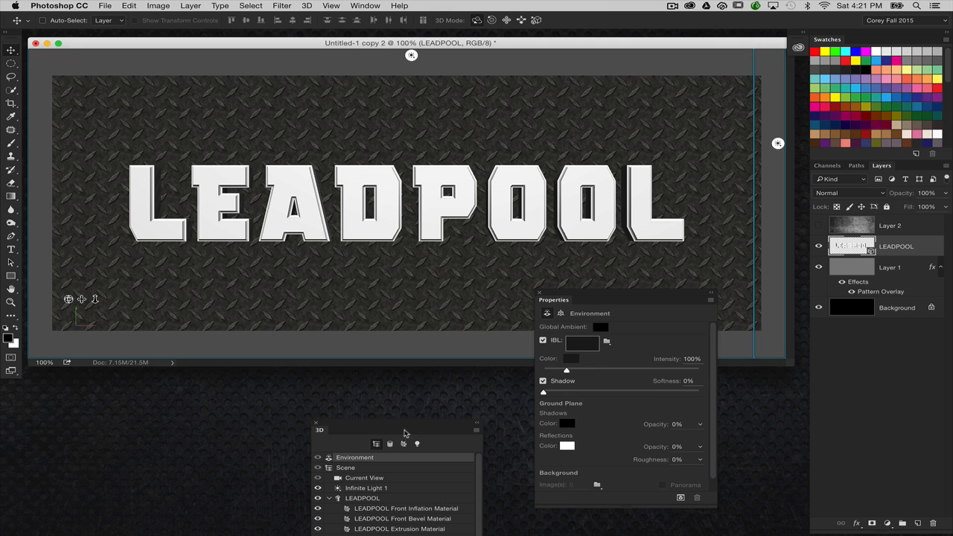
# Select LEADPOOL Front Inflation Material and create a new Diffuse texture for it.
pyautogui.click(365, 358)
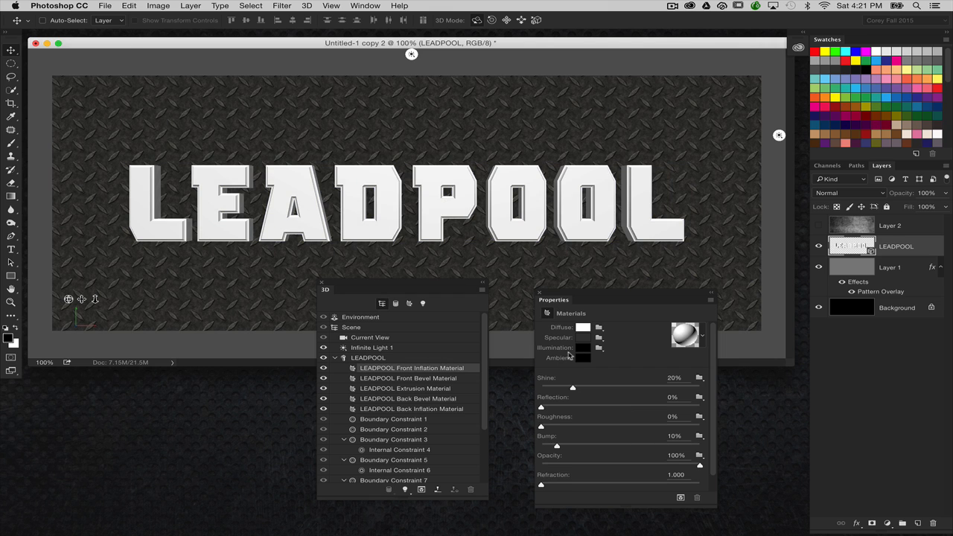
pyautogui.moveTo(610, 333)
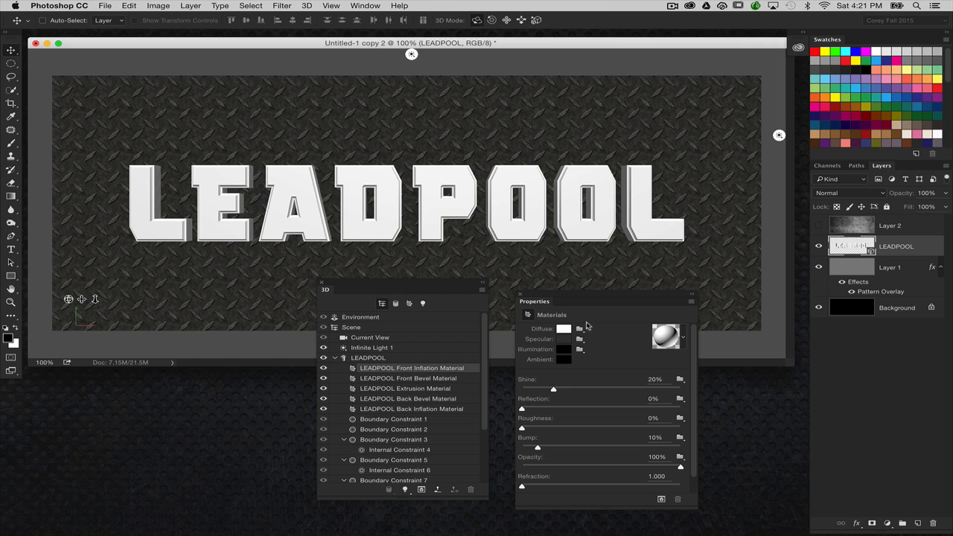
pyautogui.moveTo(582, 323)
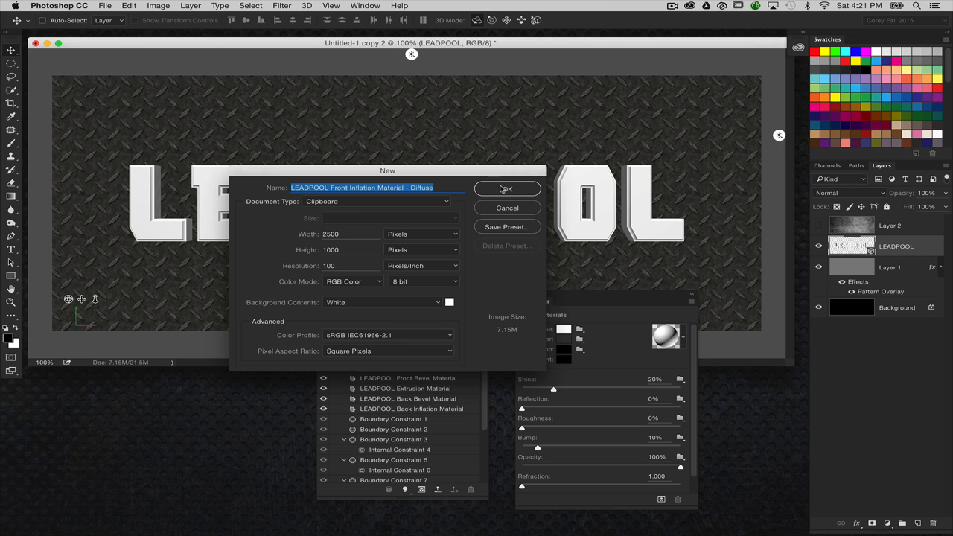
pyautogui.click(507, 188)
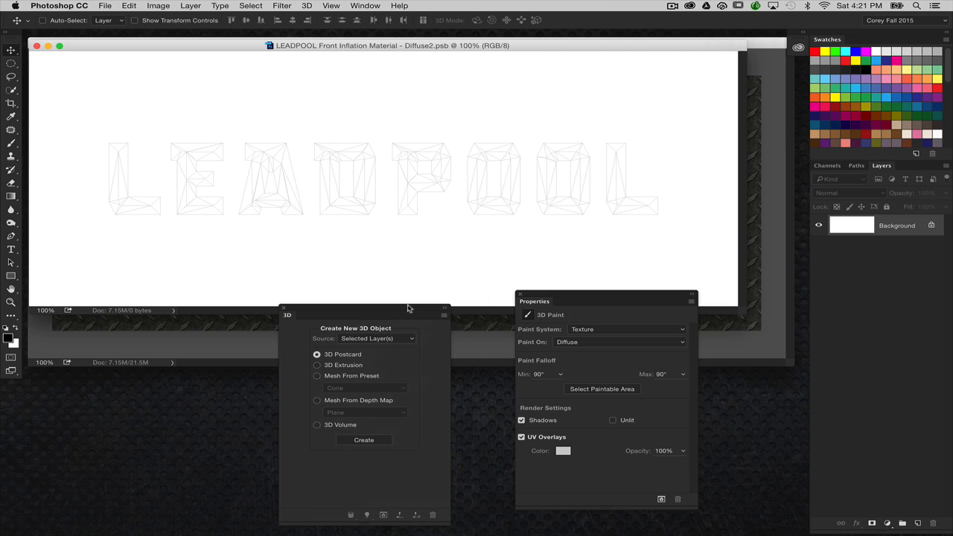
# Set the UV Overlays wireframe colour to dark red.
pyautogui.click(564, 451)
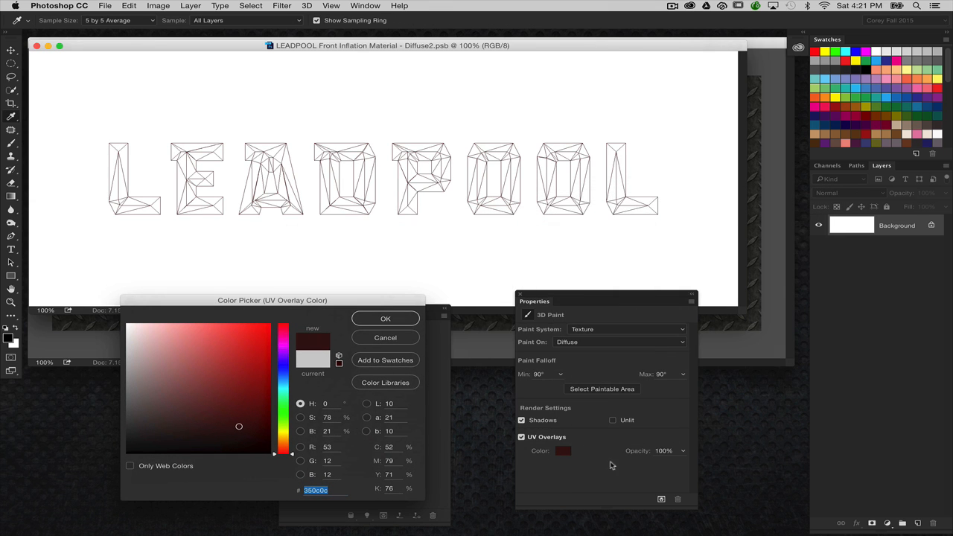
pyautogui.moveTo(485, 351)
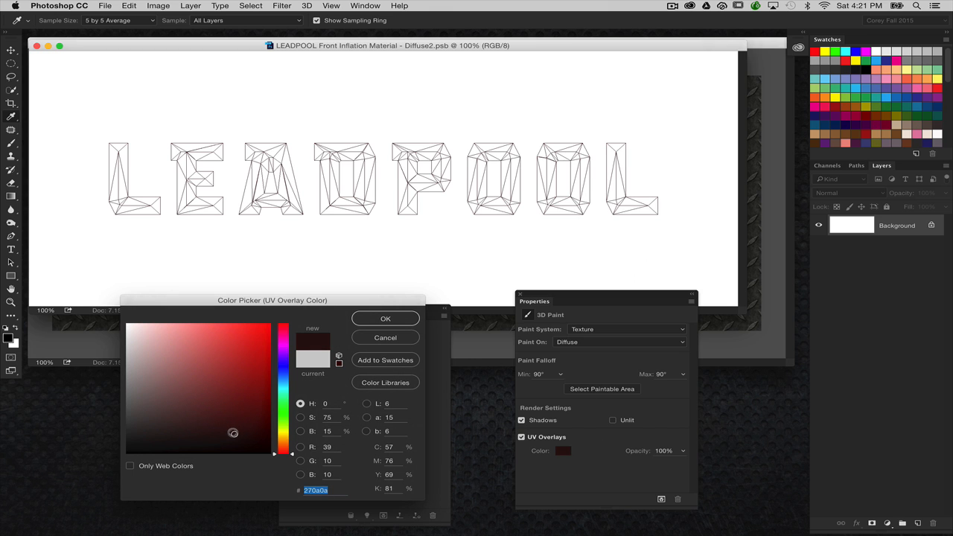
pyautogui.click(385, 319)
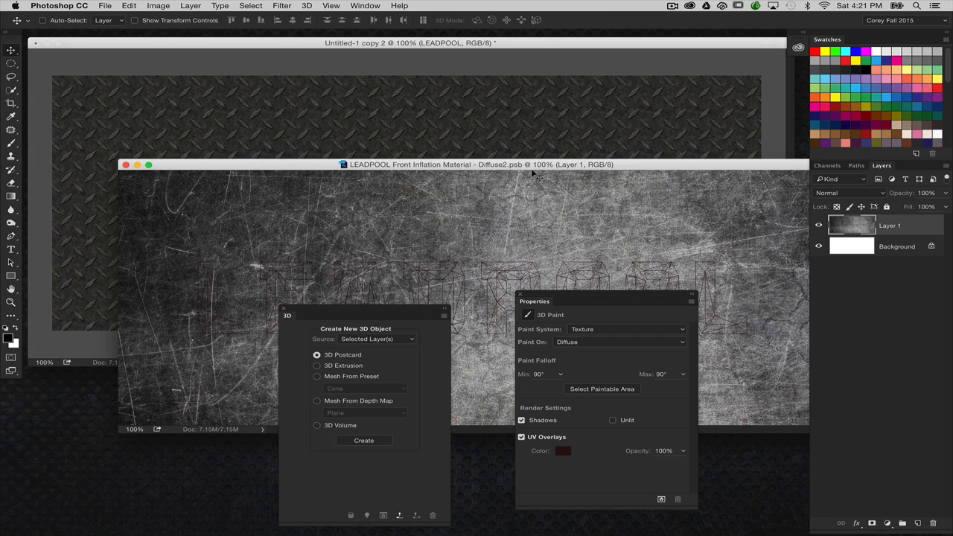
pyautogui.moveTo(483, 169)
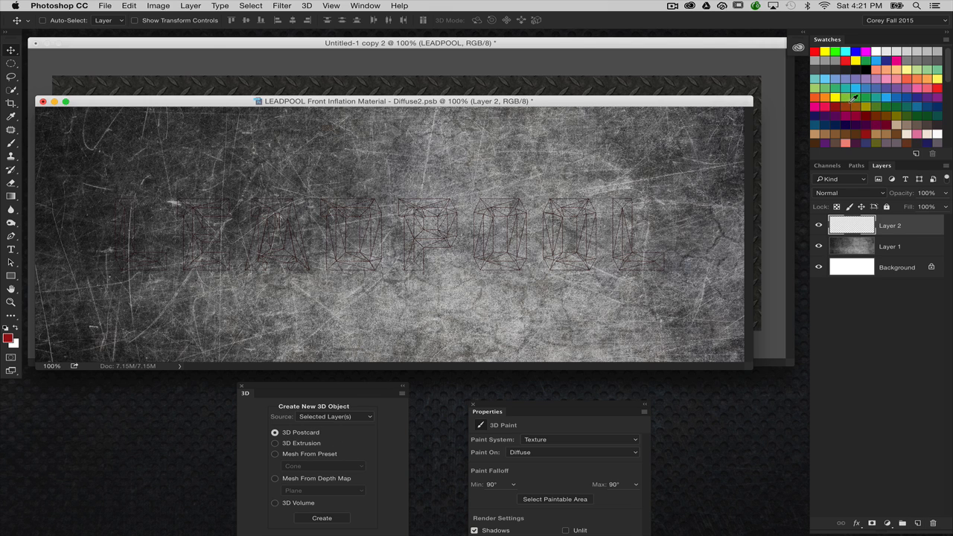
pyautogui.moveTo(857, 95)
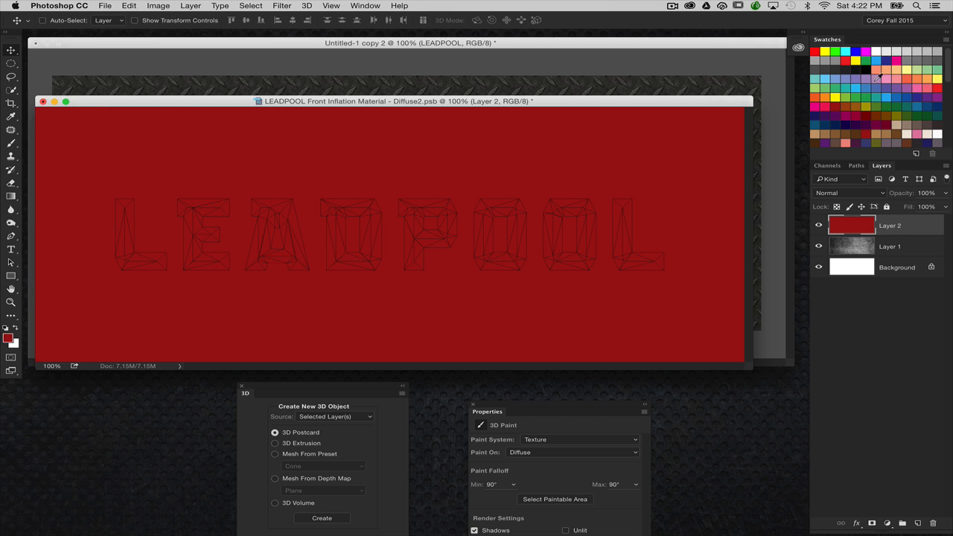
# Blend the red layer in Hard Light after trying Multiply, and move the texture window aside.
pyautogui.click(850, 193)
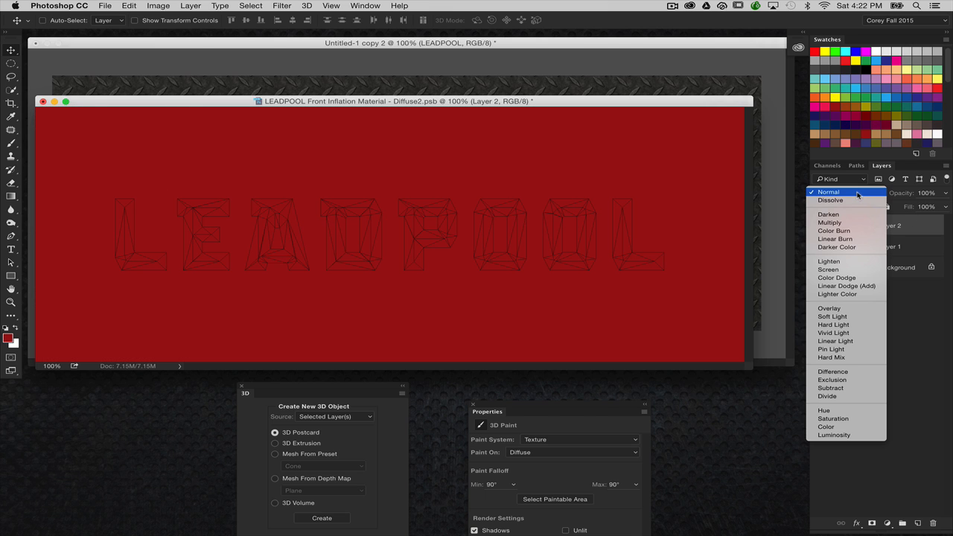
pyautogui.moveTo(847, 222)
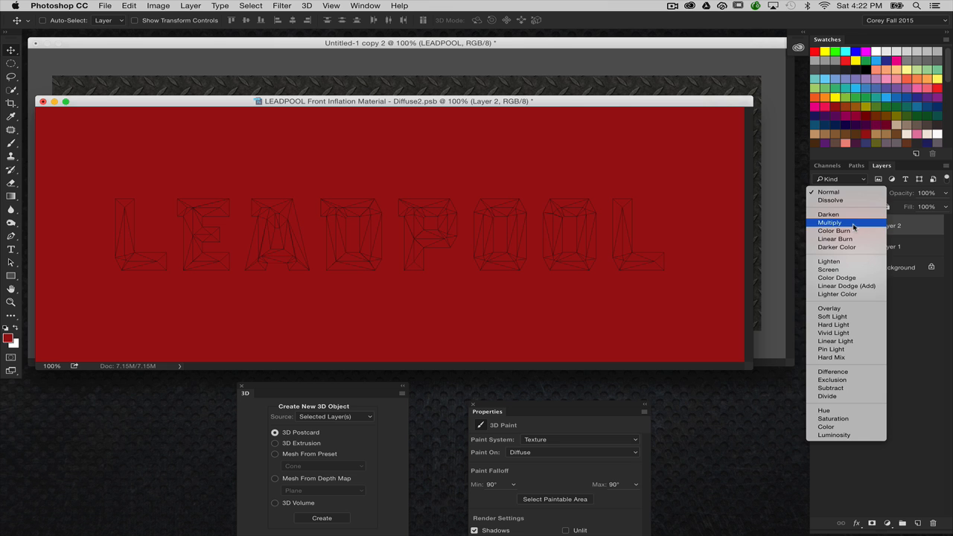
pyautogui.click(830, 223)
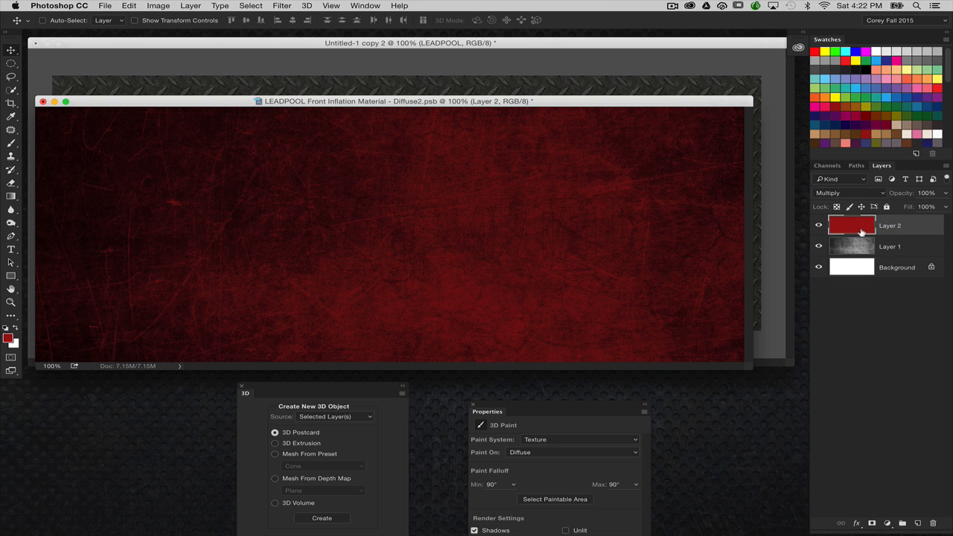
pyautogui.click(848, 192)
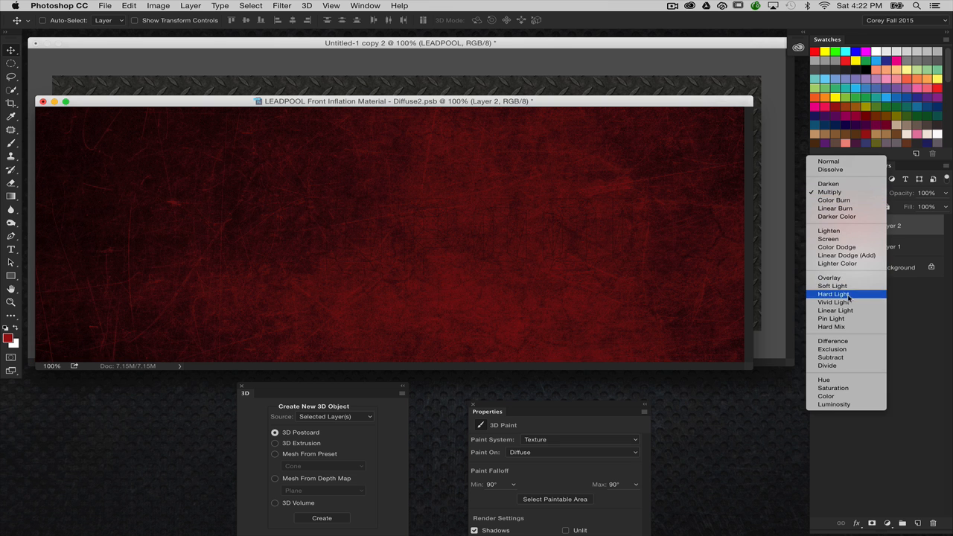
pyautogui.click(833, 294)
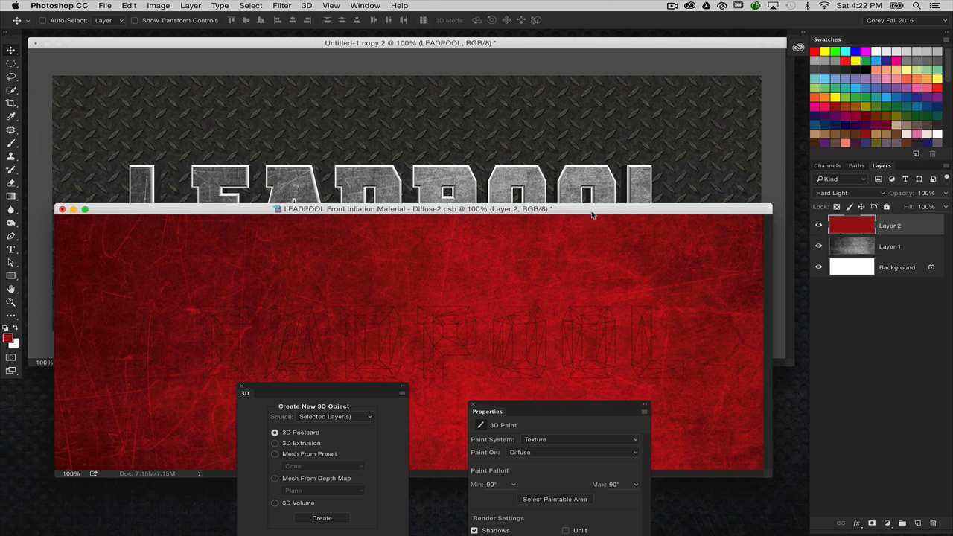
pyautogui.moveTo(410, 209); pyautogui.dragTo(416, 311)
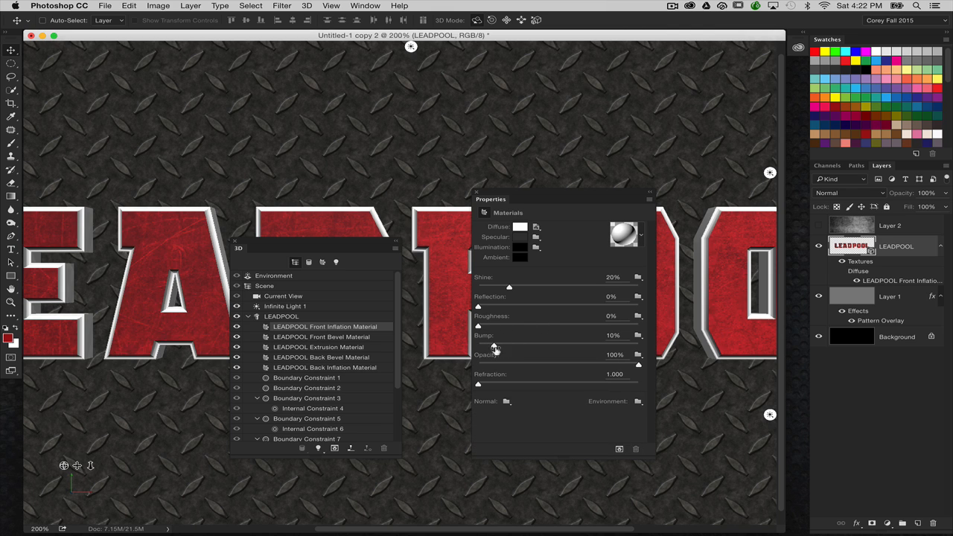
# Use LEADPOOL Front Inflation Material - Diffuse as the bump map and reopen that diffuse texture.
pyautogui.click(637, 334)
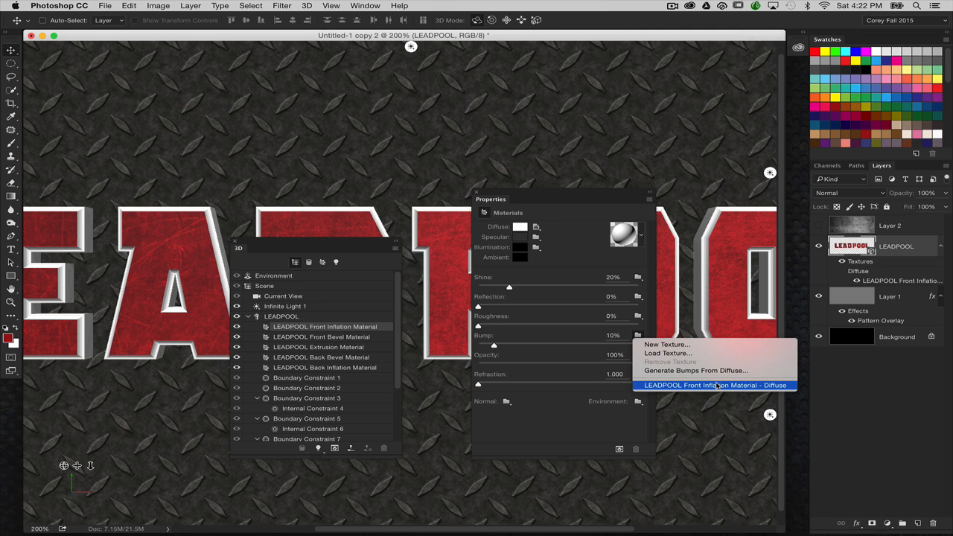
pyautogui.click(698, 370)
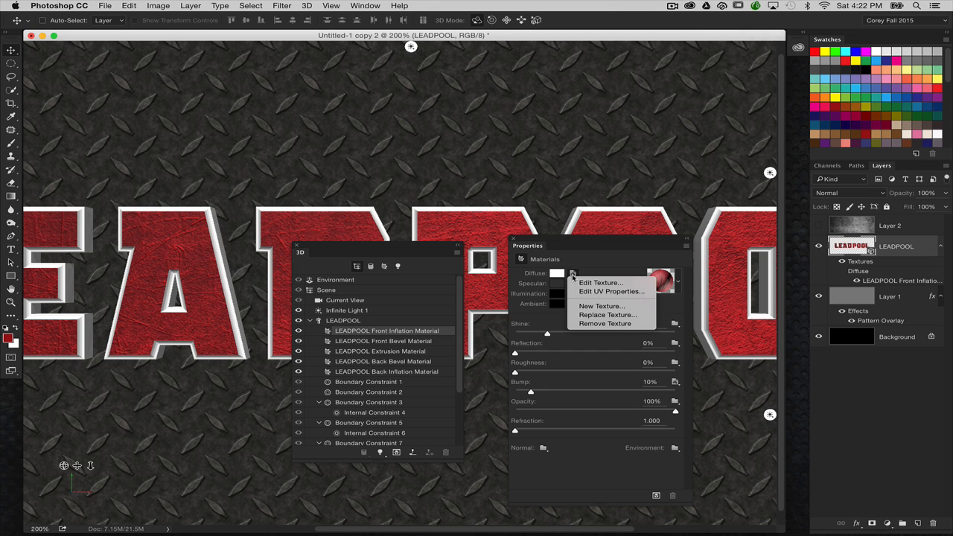
pyautogui.click(601, 282)
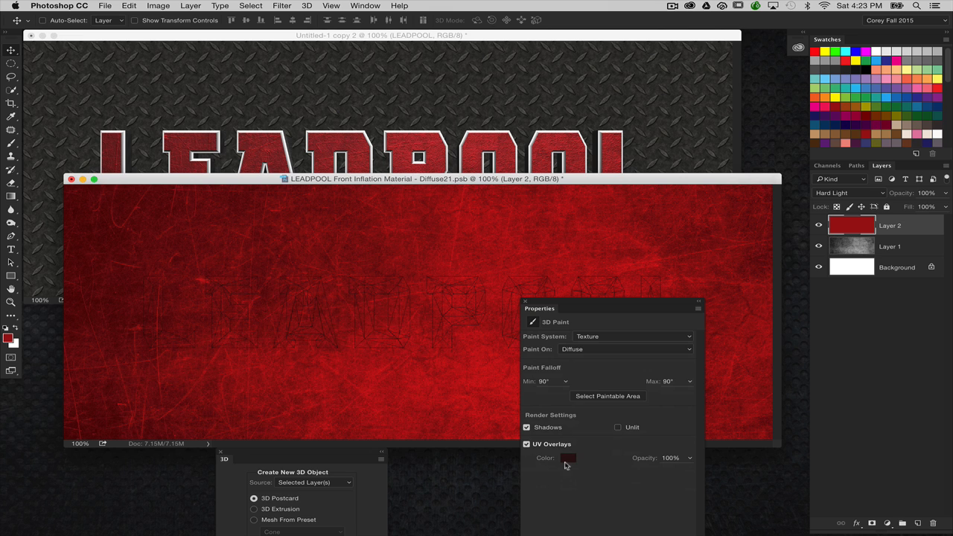
# Change the UV wireframe overlay colour to white.
pyautogui.click(568, 458)
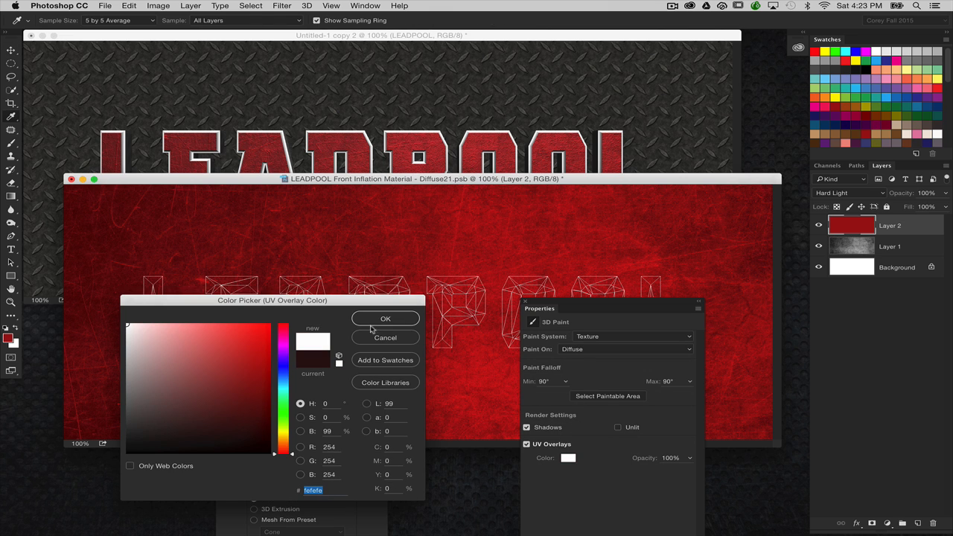
pyautogui.click(385, 318)
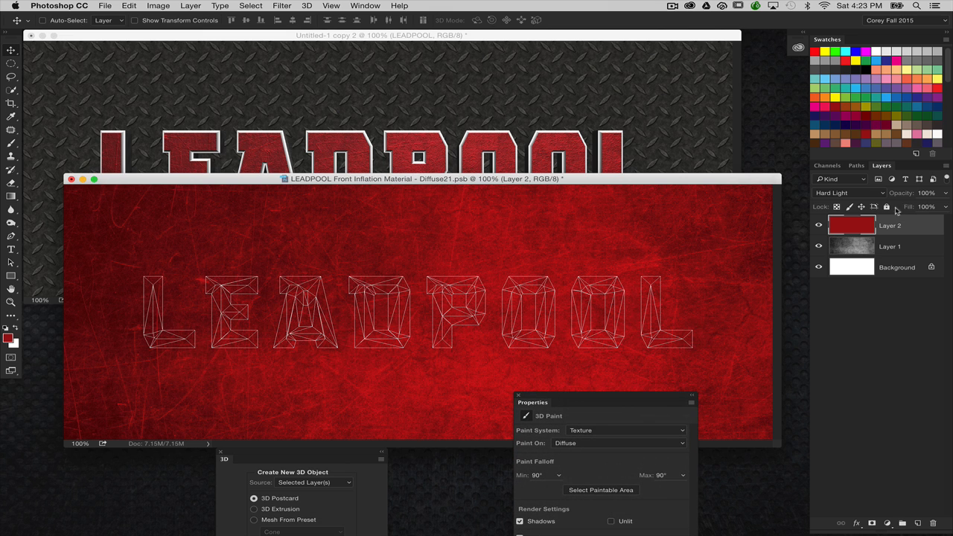
pyautogui.moveTo(889, 420)
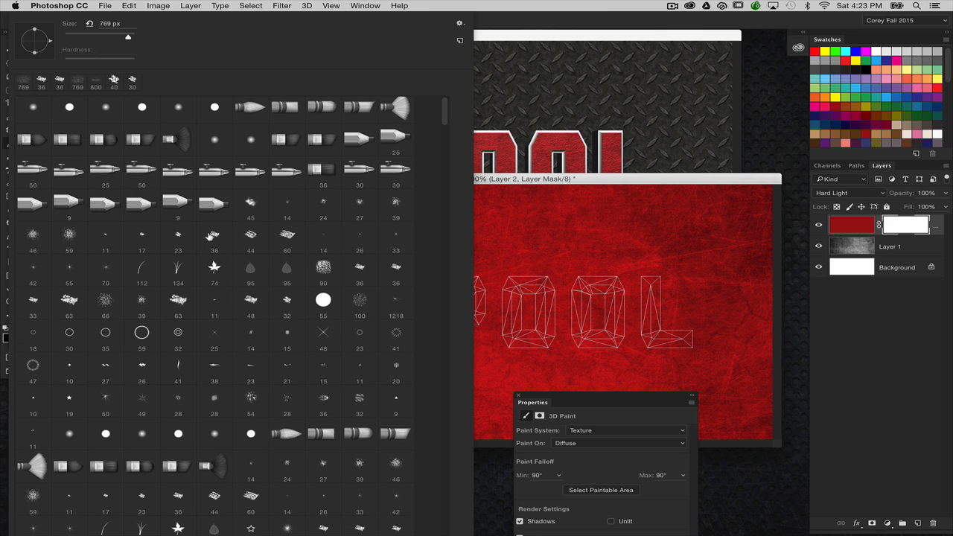
# Add empty Layer 3 and set a splatter brush with wider spacing, size jitter and two-axis scattering.
pyautogui.click(214, 237)
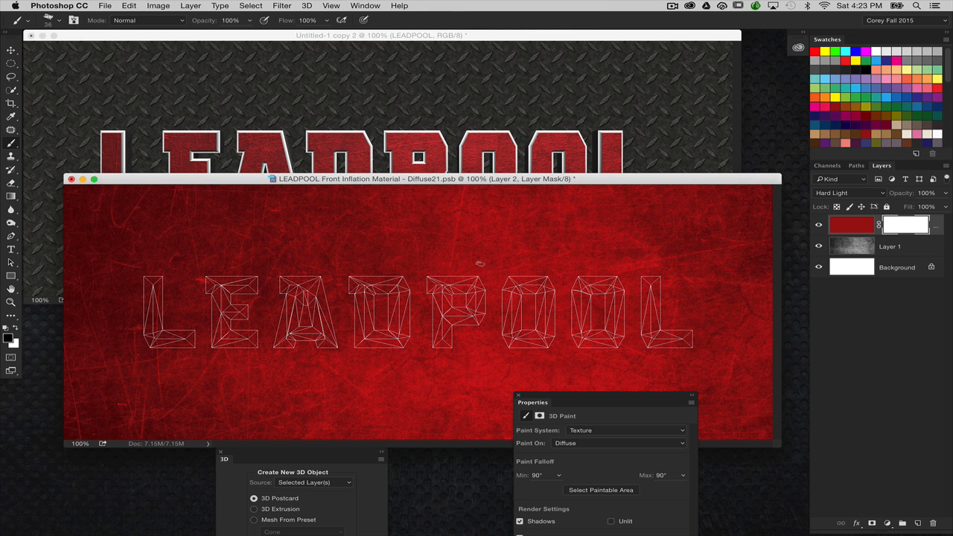
pyautogui.click(917, 524)
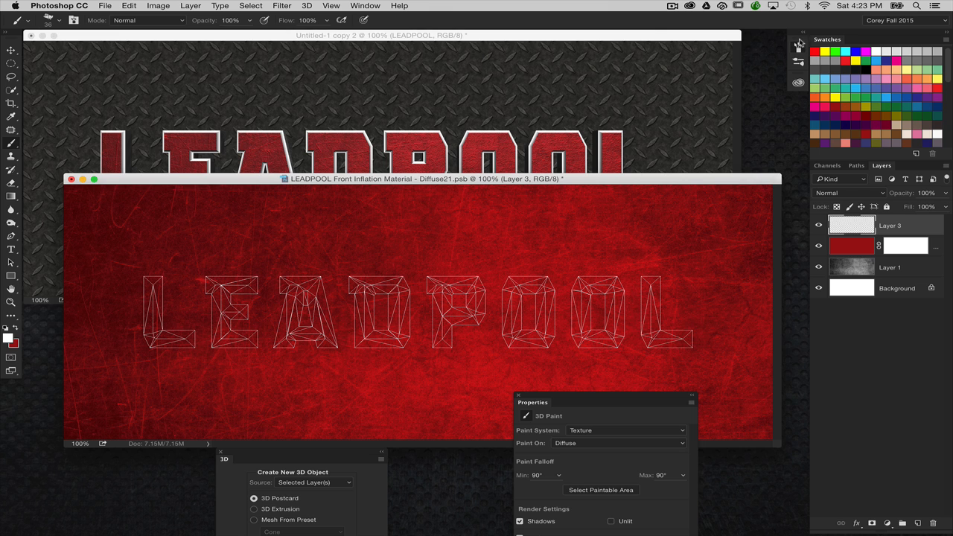
pyautogui.moveTo(643, 68)
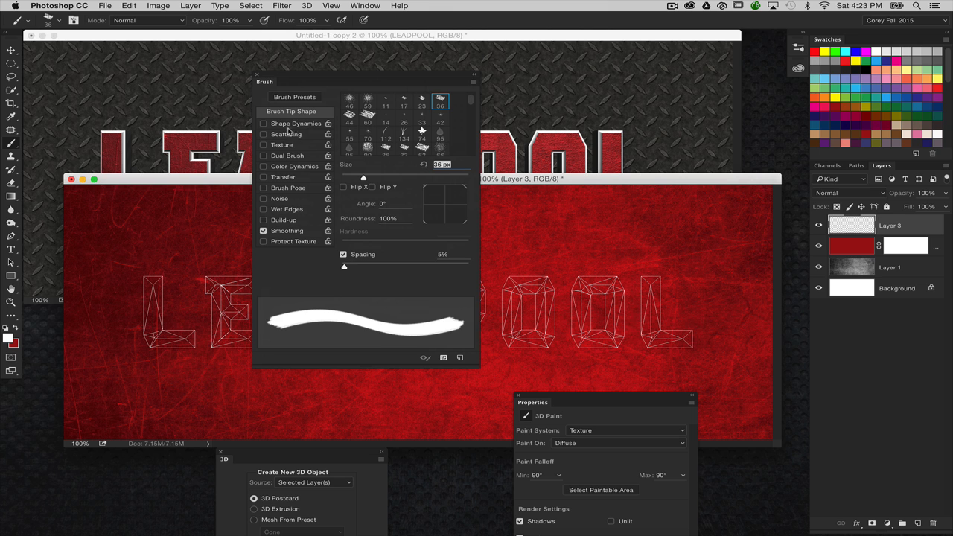
pyautogui.moveTo(344, 266); pyautogui.dragTo(392, 266)
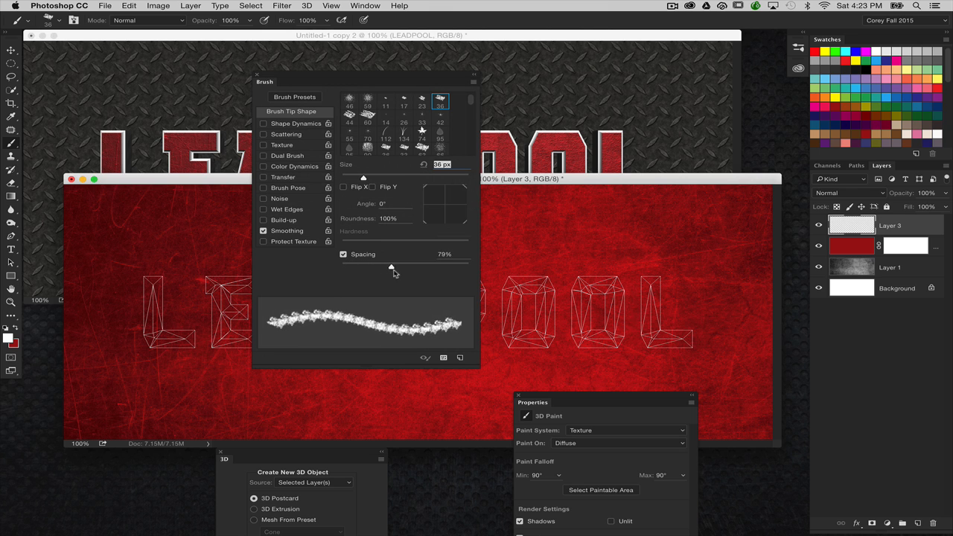
pyautogui.moveTo(391, 266); pyautogui.dragTo(419, 266)
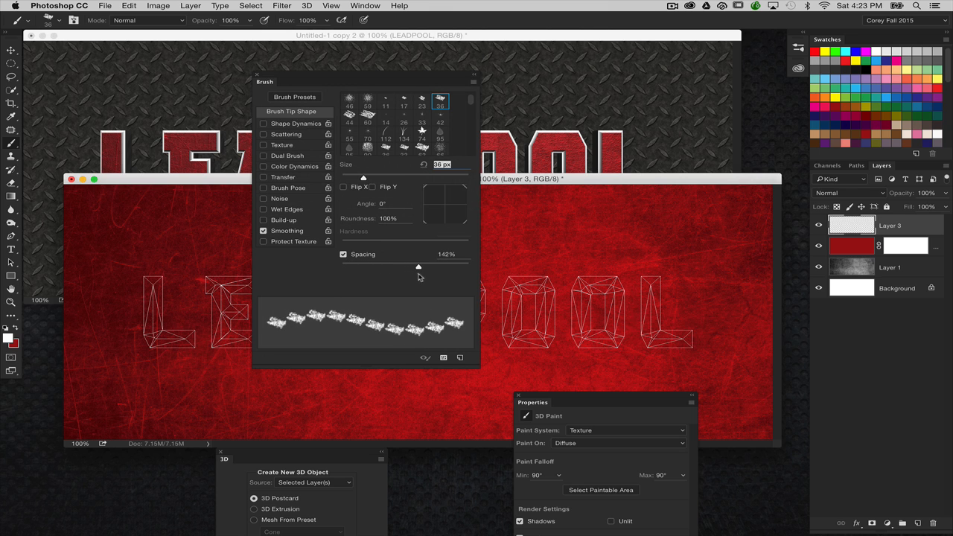
pyautogui.click(297, 123)
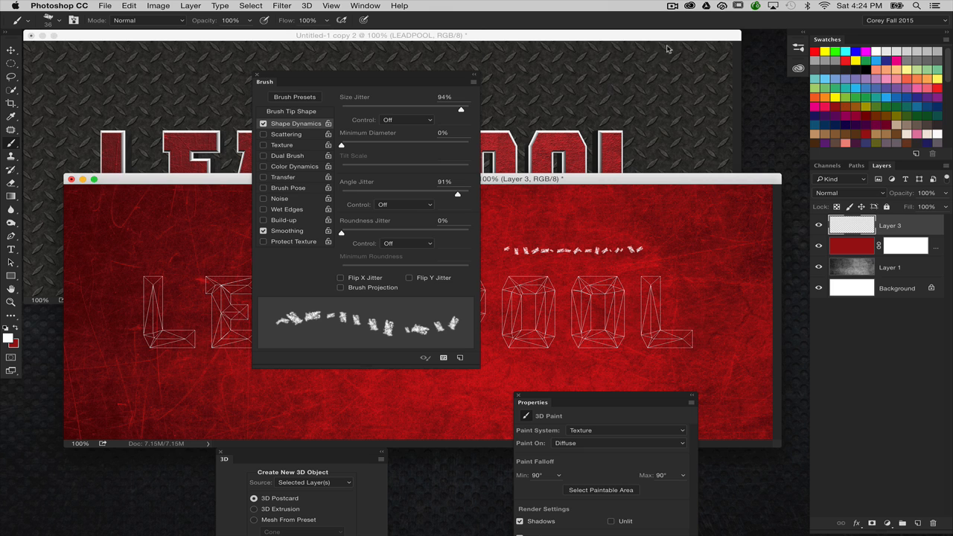
pyautogui.click(286, 134)
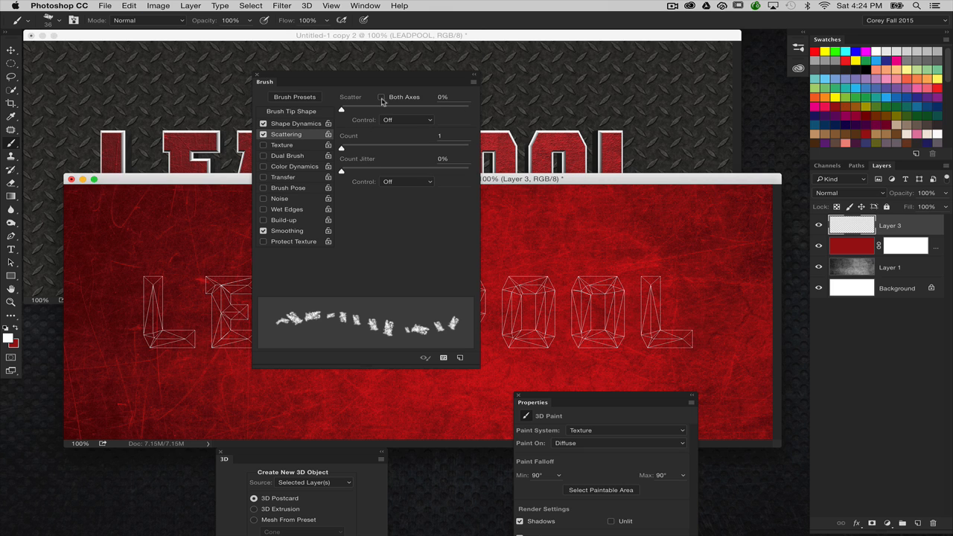
pyautogui.click(386, 97)
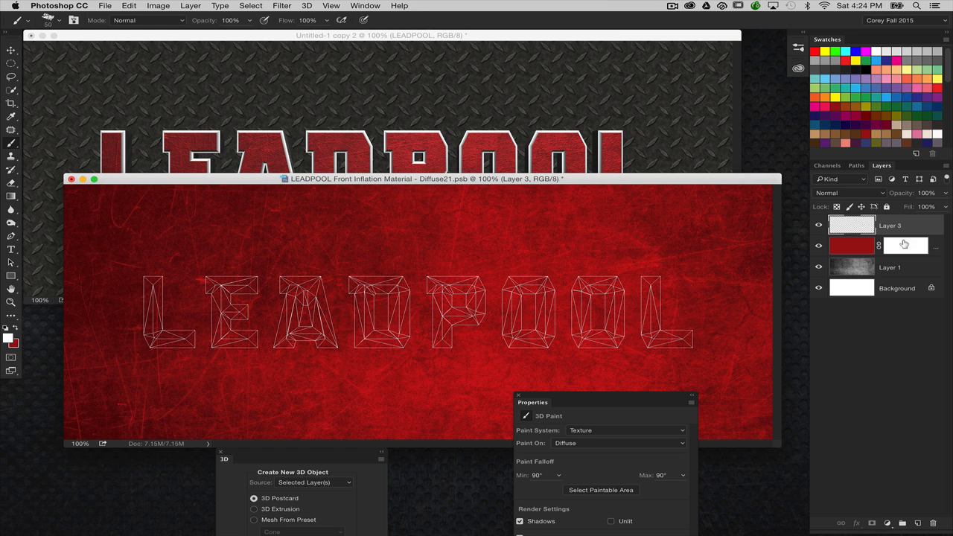
# Paint scattered grunge strokes into the red layer's mask around the letters, starting with L and E.
pyautogui.click(916, 247)
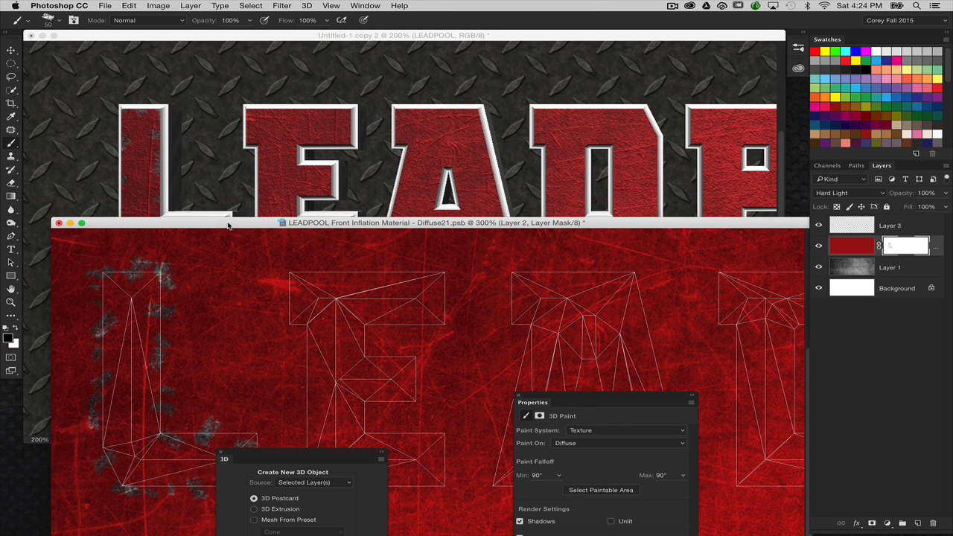
pyautogui.moveTo(227, 223); pyautogui.dragTo(318, 113)
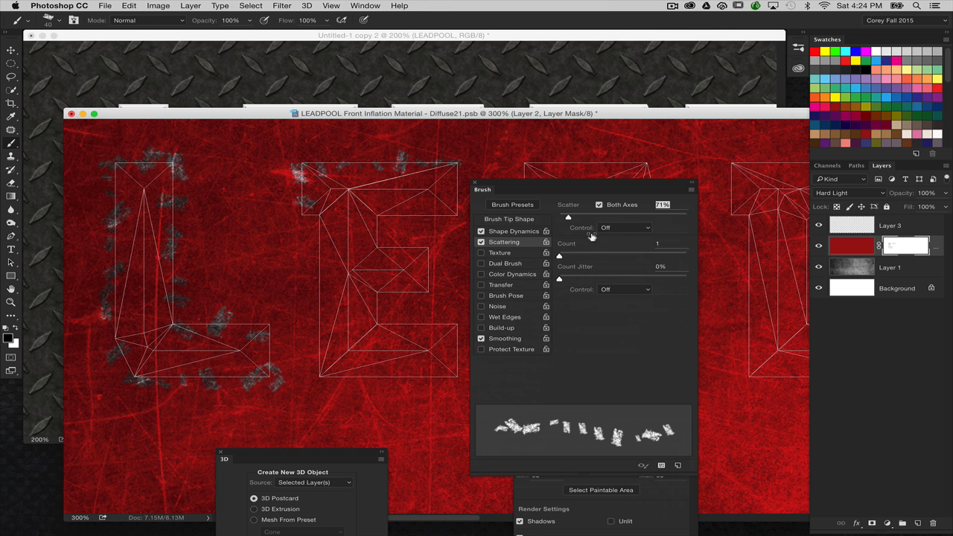
pyautogui.click(511, 218)
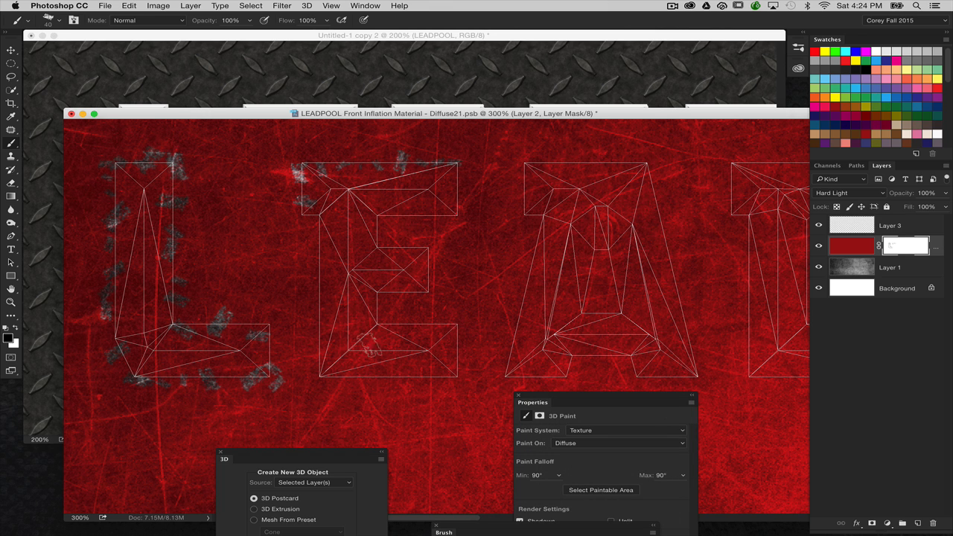
pyautogui.moveTo(350, 351); pyautogui.dragTo(462, 387)
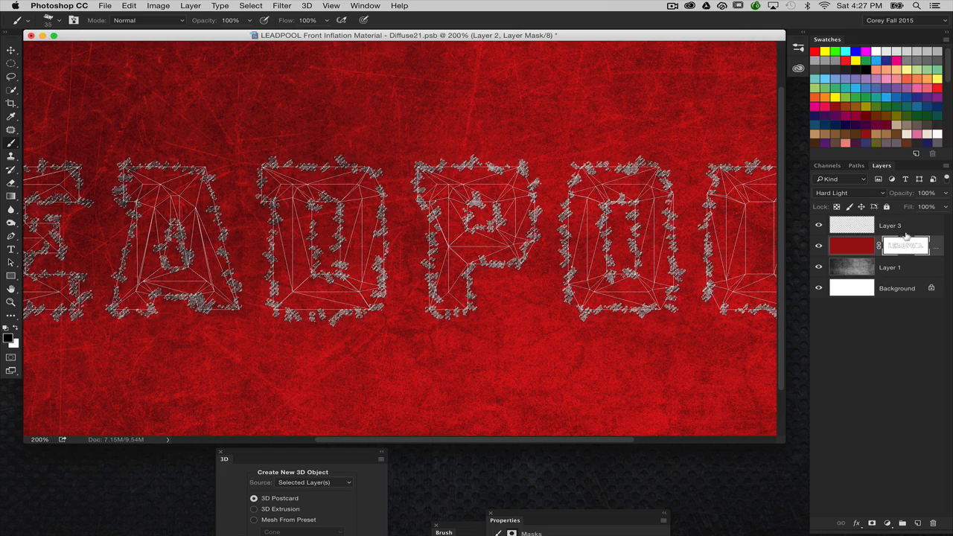
pyautogui.moveTo(659, 111)
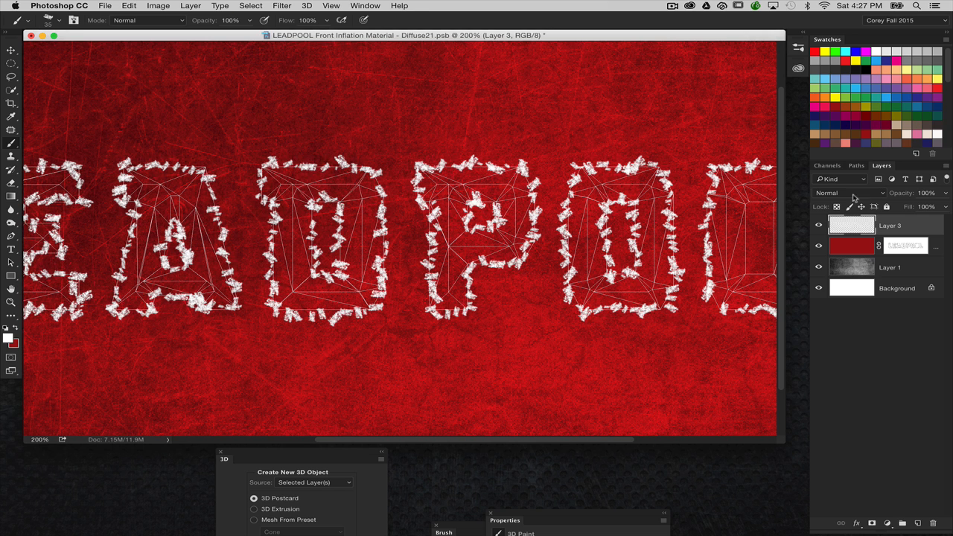
# Set Layer 3's white scratches to Overlay blend mode at 77% opacity.
pyautogui.click(842, 193)
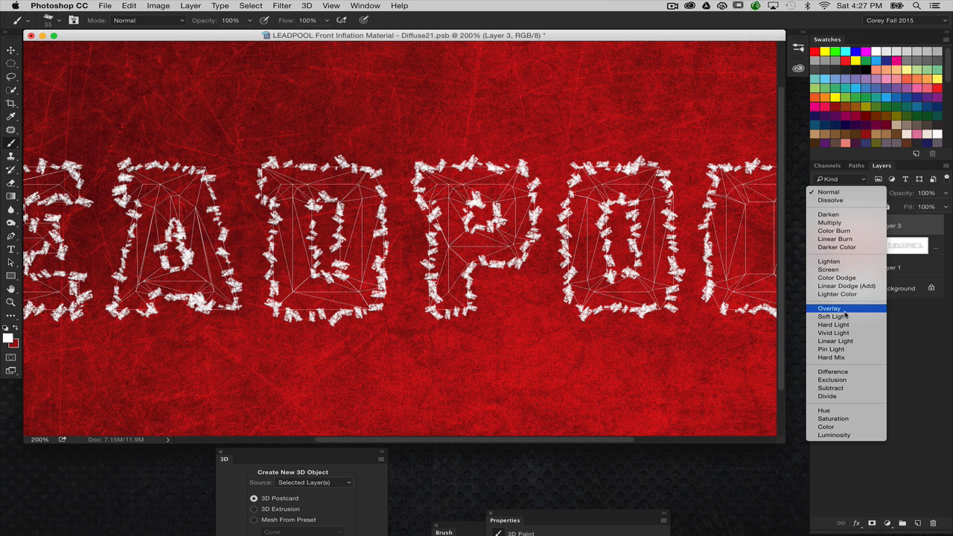
pyautogui.click(828, 307)
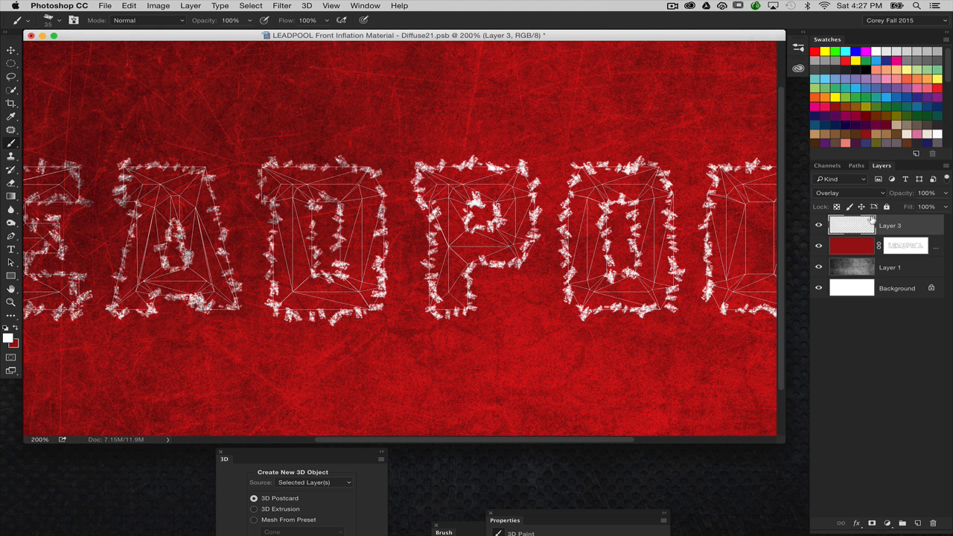
pyautogui.click(929, 193)
pyautogui.write('77')
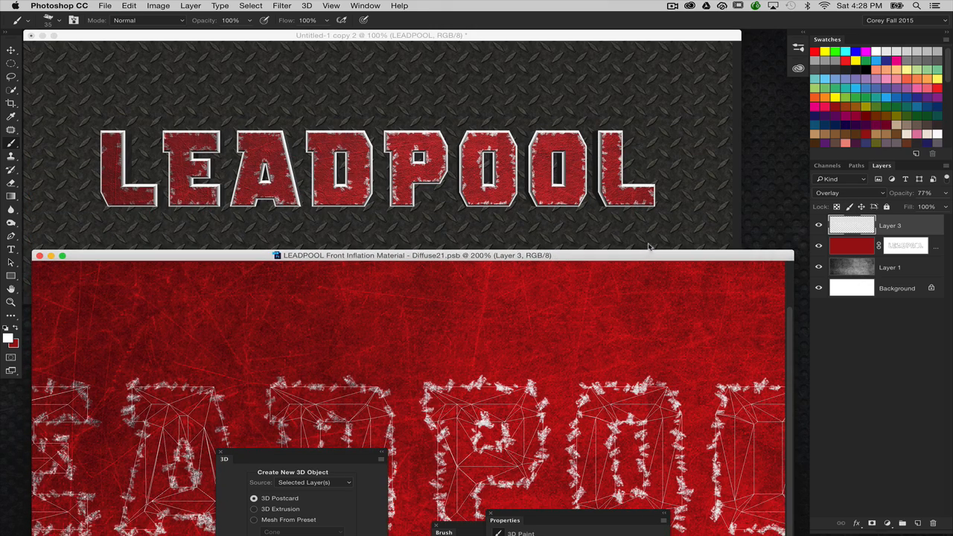
pyautogui.moveTo(674, 237)
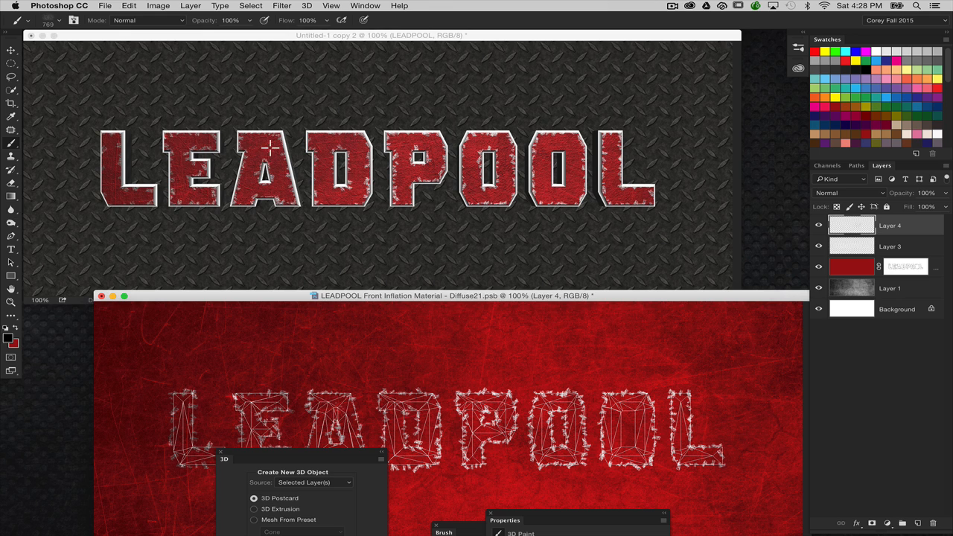
pyautogui.moveTo(110, 154)
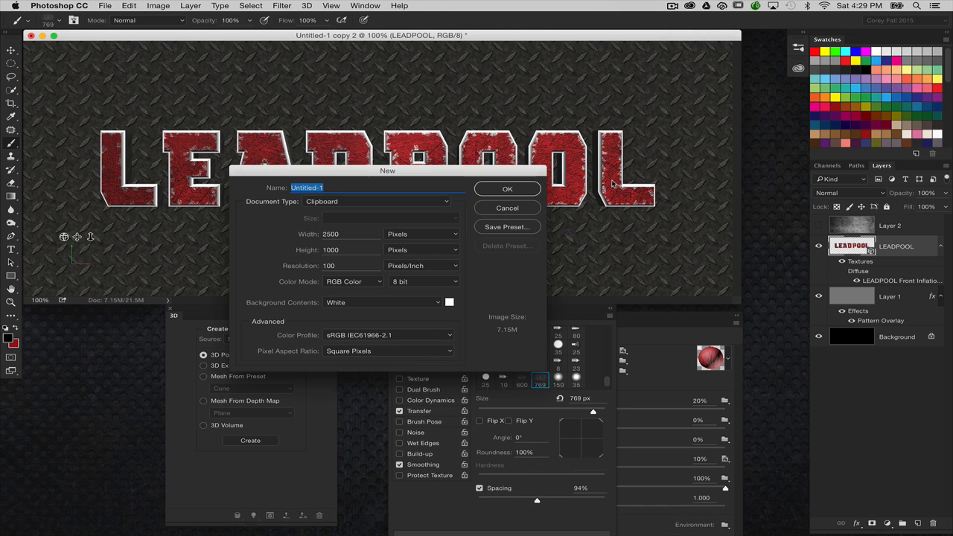
# Create a new diffuse texture for the Front Bevel Material and select the Extrusion Material.
pyautogui.click(507, 188)
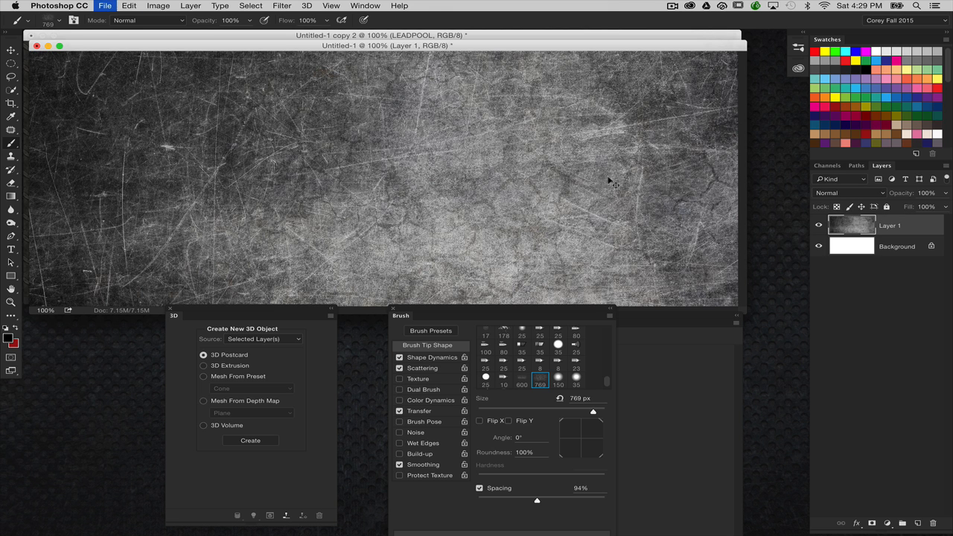
pyautogui.click(251, 440)
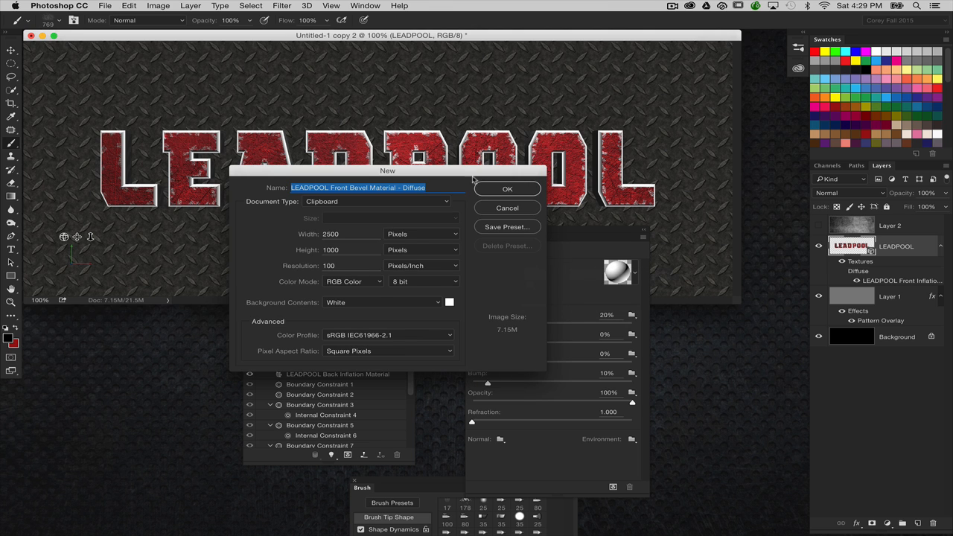
pyautogui.click(507, 188)
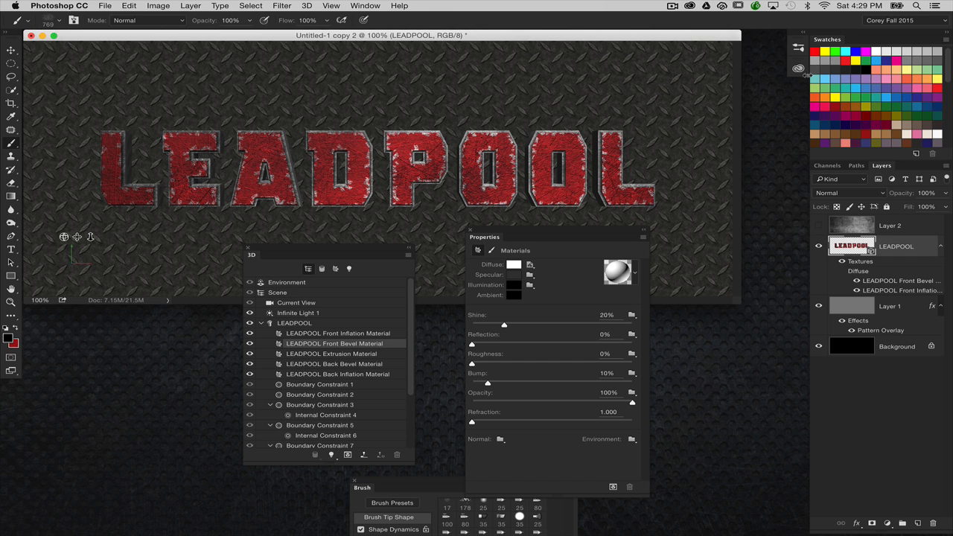
pyautogui.click(333, 354)
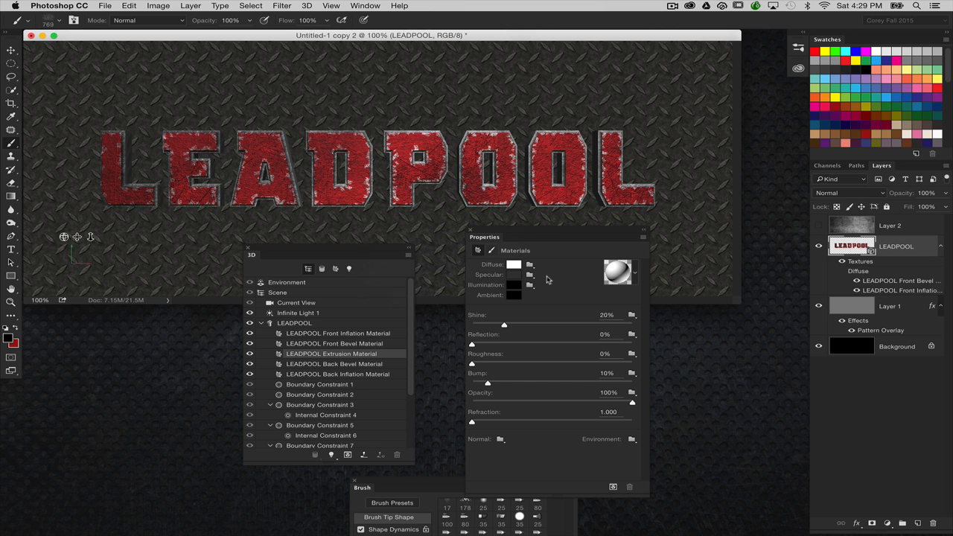
# Start a new diffuse texture for the Extrusion Material.
pyautogui.click(530, 265)
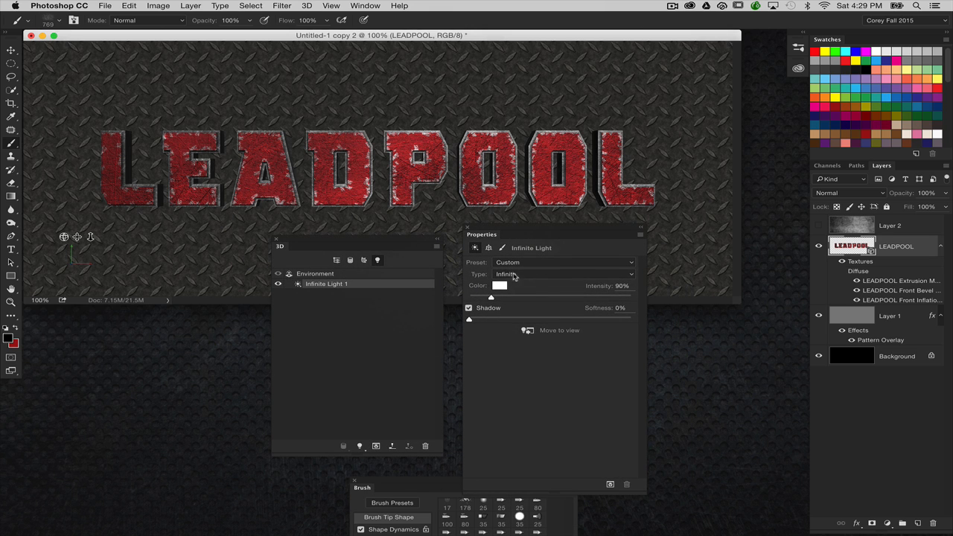
# Switch the light type to Spot, then to Point.
pyautogui.click(564, 273)
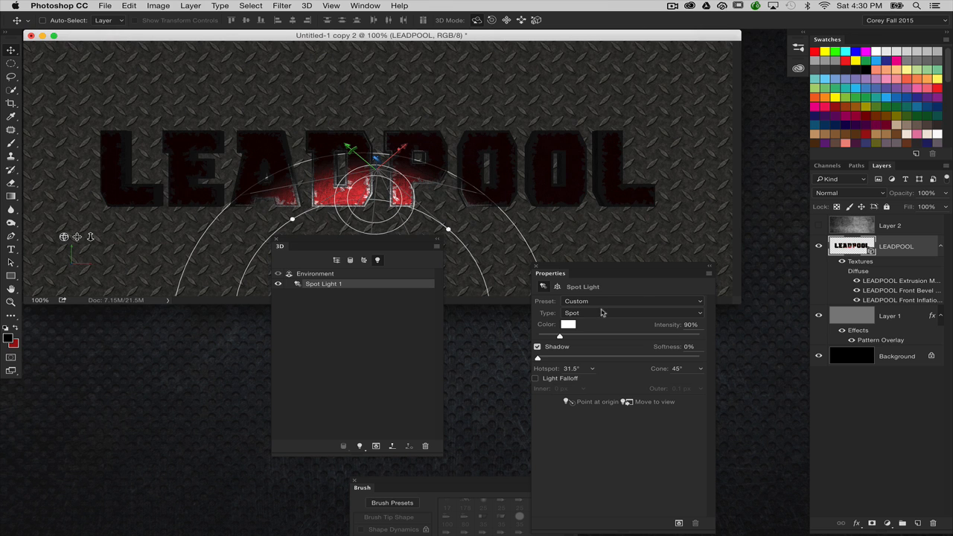
pyautogui.click(603, 313)
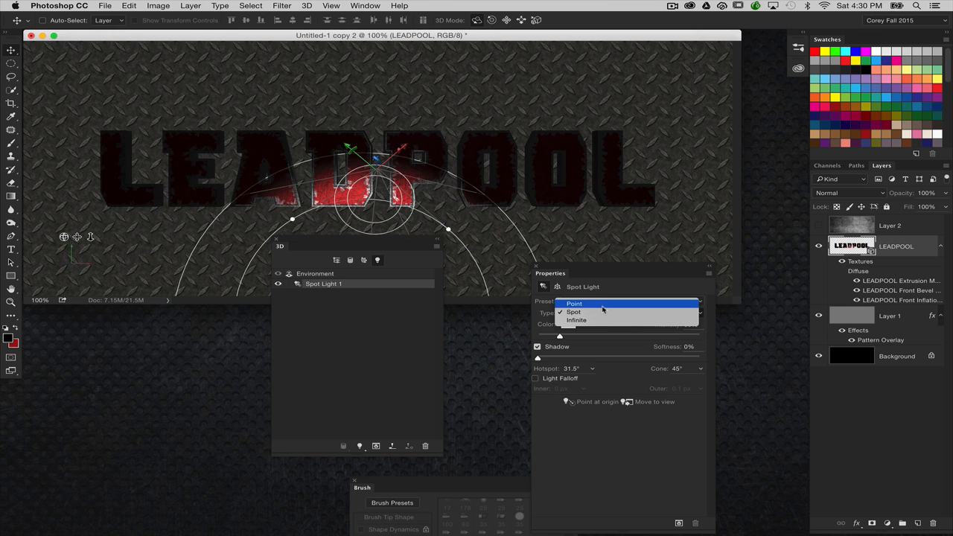
pyautogui.moveTo(603, 312)
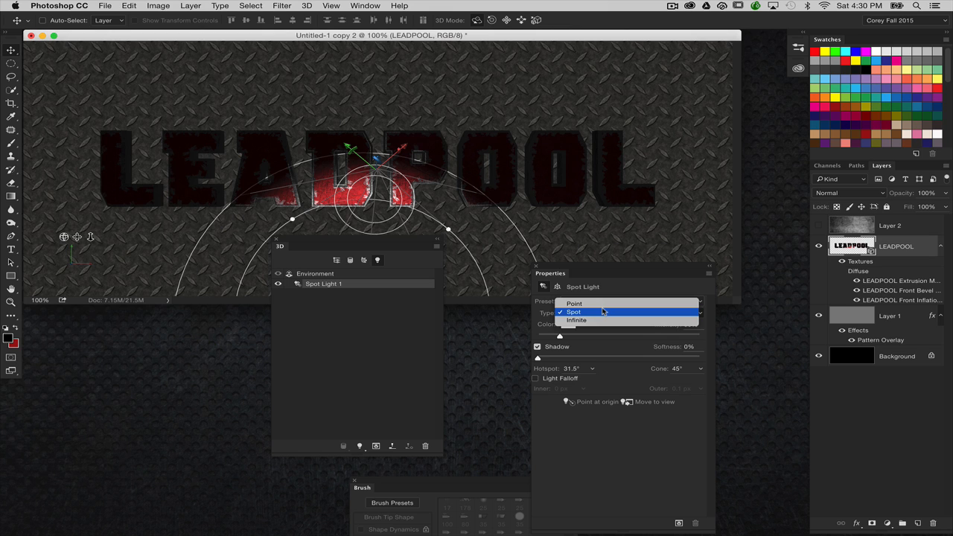
pyautogui.click(574, 303)
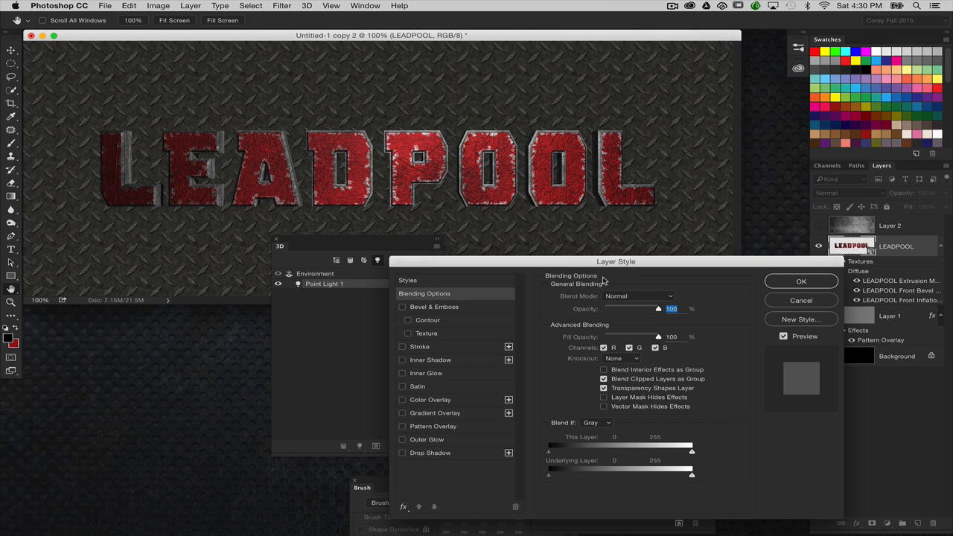
pyautogui.moveTo(433, 463)
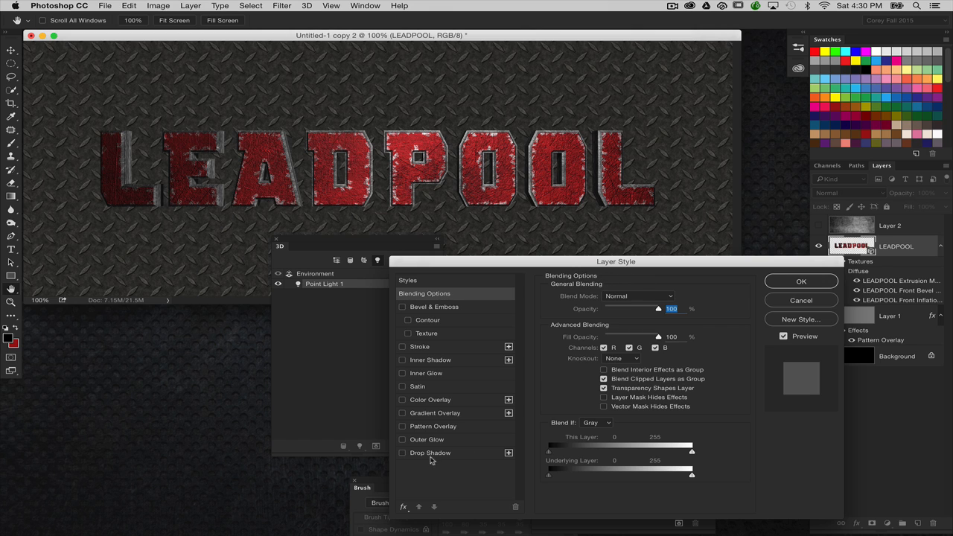
# Enable a Multiply drop shadow (48%, distance 132, size 29), drag it lower, and confirm.
pyautogui.click(401, 453)
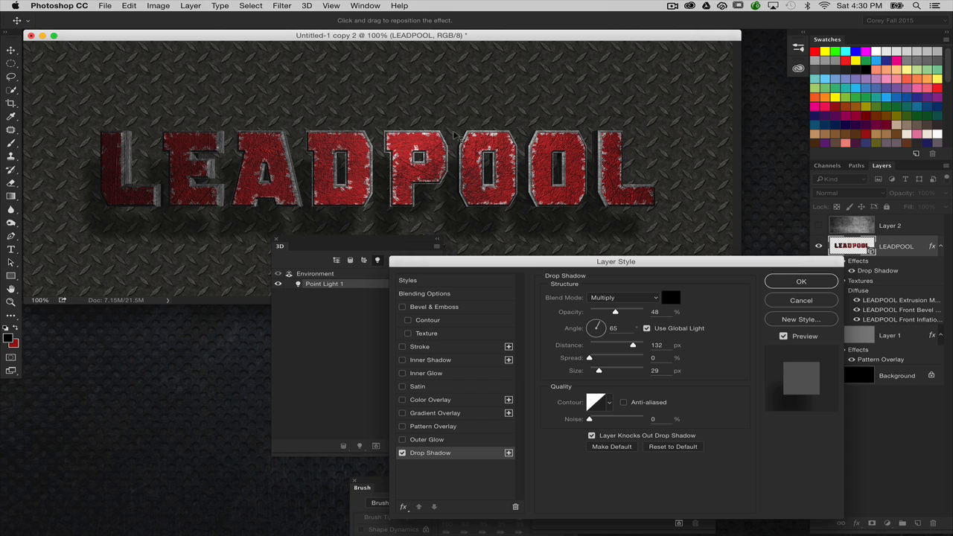
pyautogui.moveTo(616, 261); pyautogui.dragTo(603, 249)
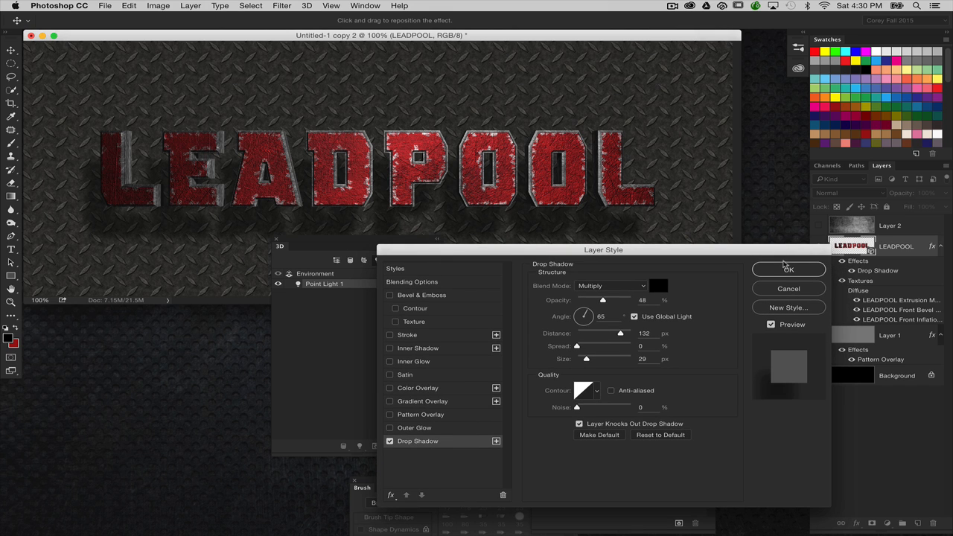
pyautogui.click(789, 269)
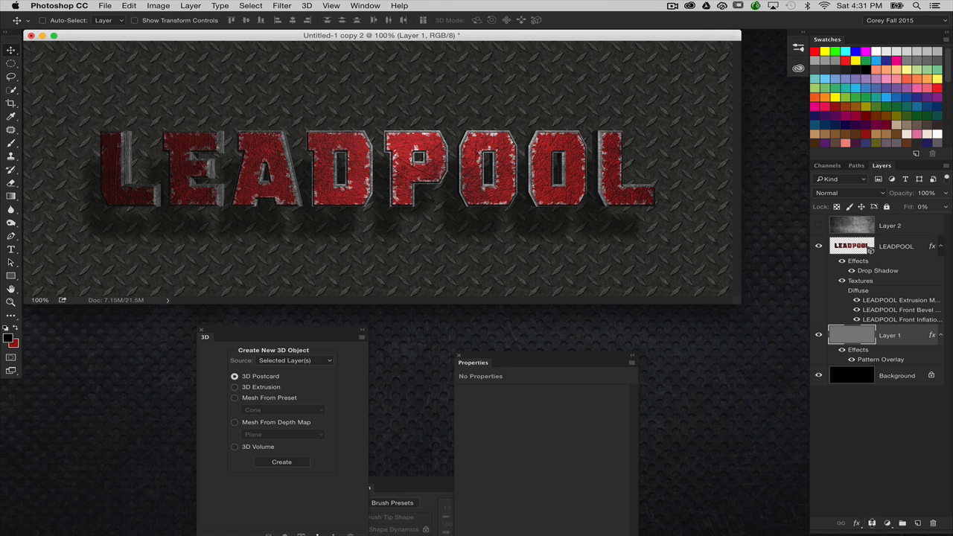
# Add a layer mask to the diamond-plate metal layer (Layer 1) to fade its edges.
pyautogui.click(875, 522)
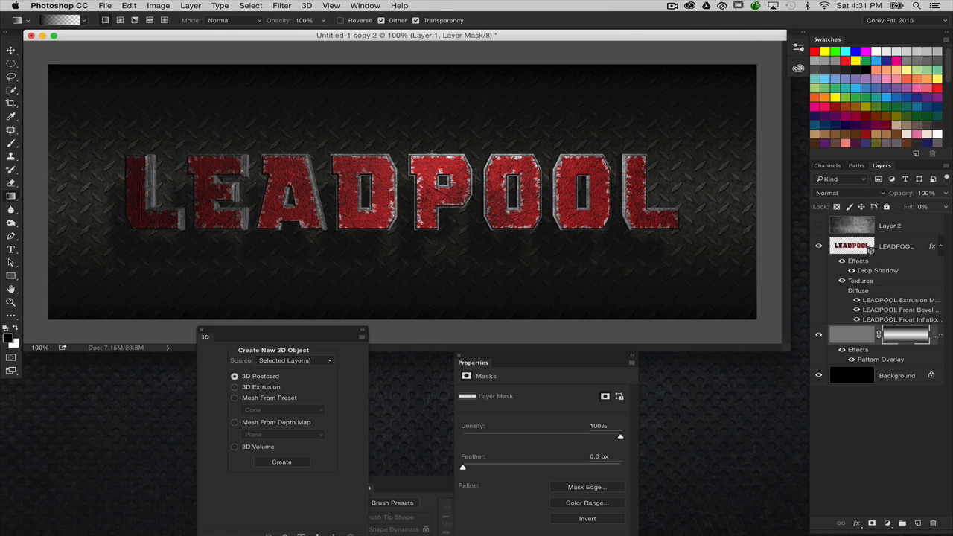
pyautogui.moveTo(610, 119)
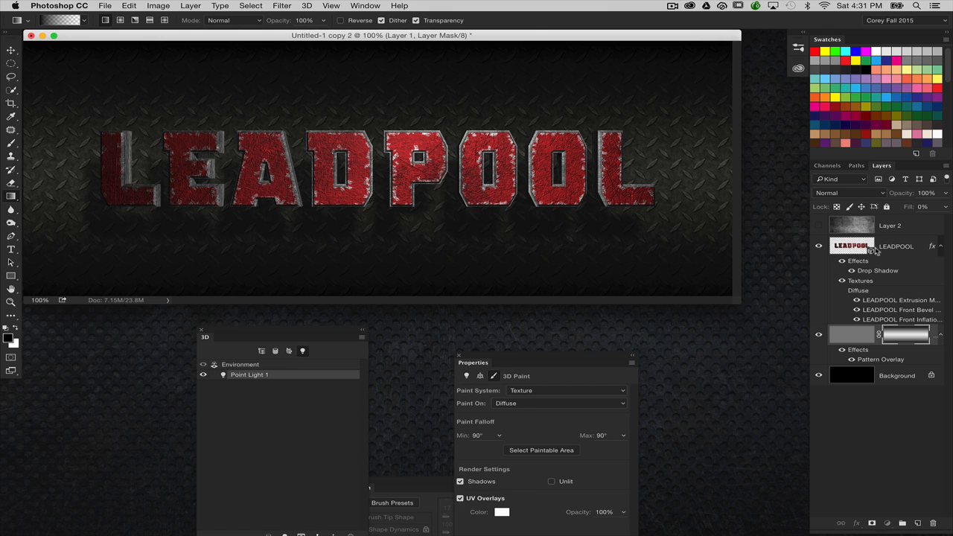
# Render the 3D LEADPOOL text layer from the 3D menu.
pyautogui.click(304, 5)
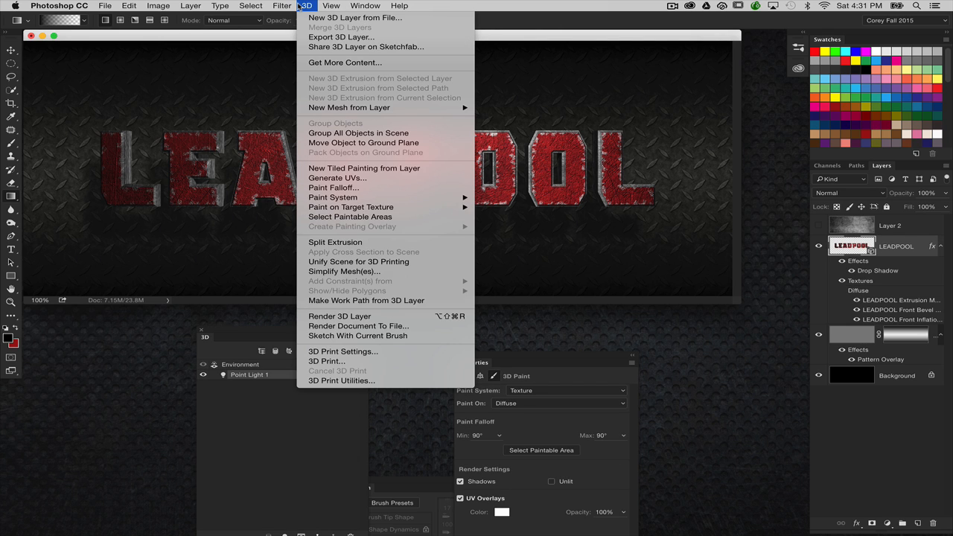
pyautogui.moveTo(327, 361)
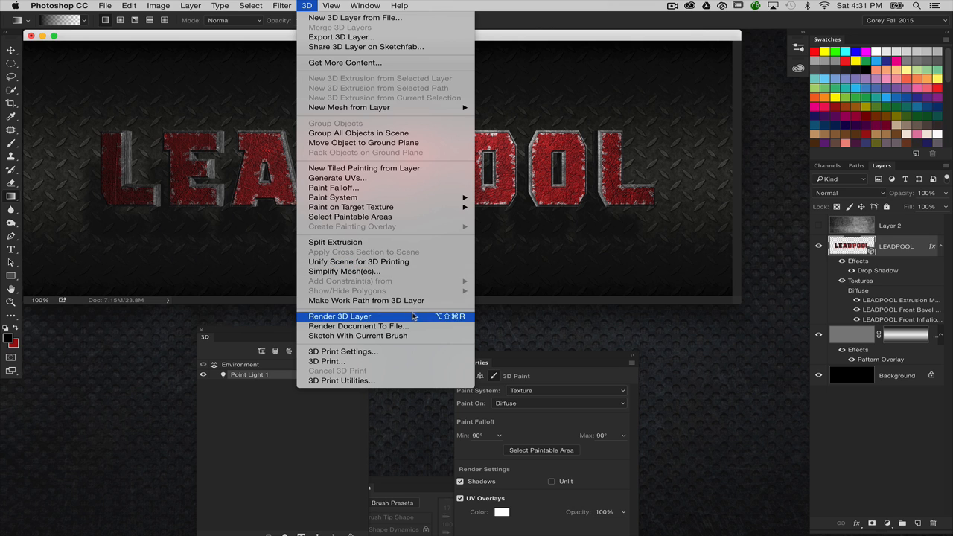
pyautogui.click(339, 315)
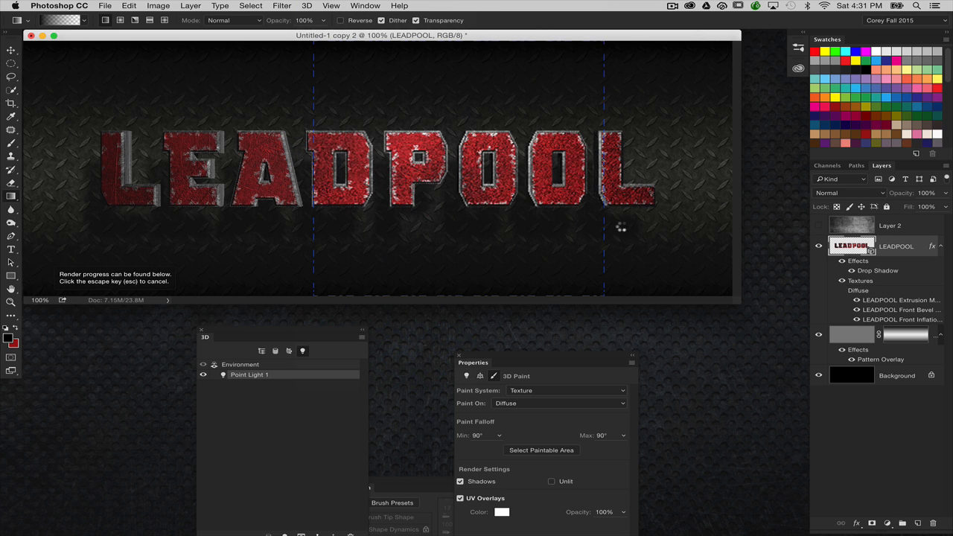